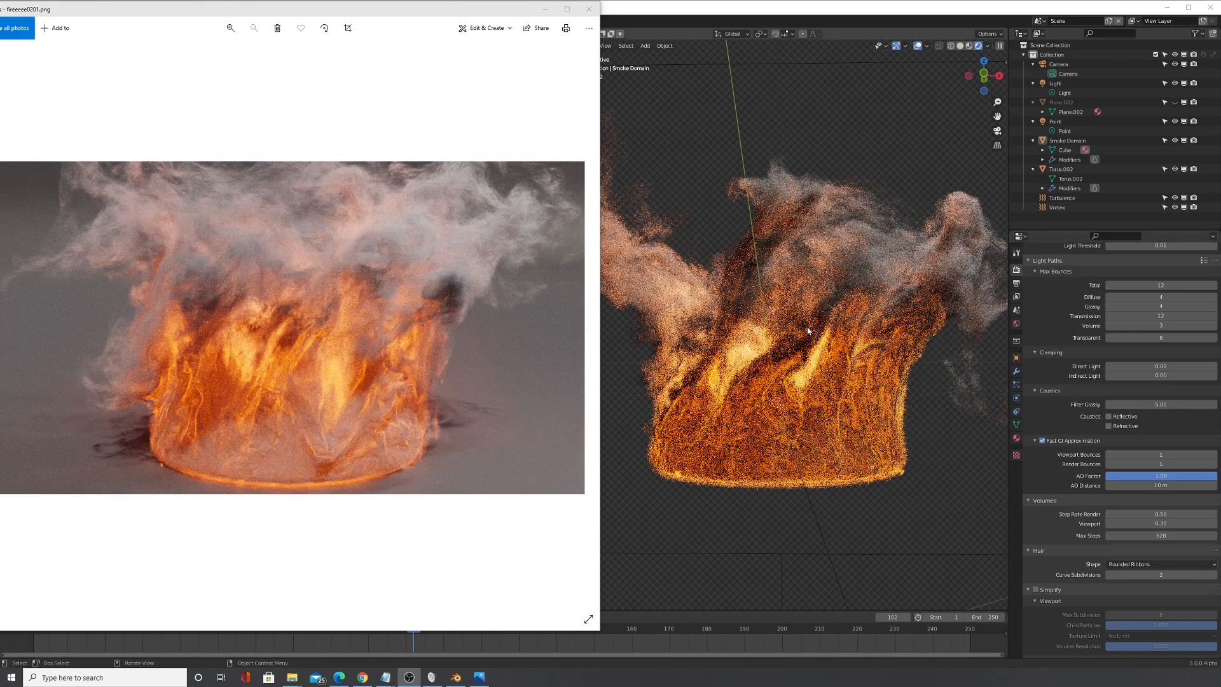
{"action": "mouse_move", "coordinate": [769, 296]}
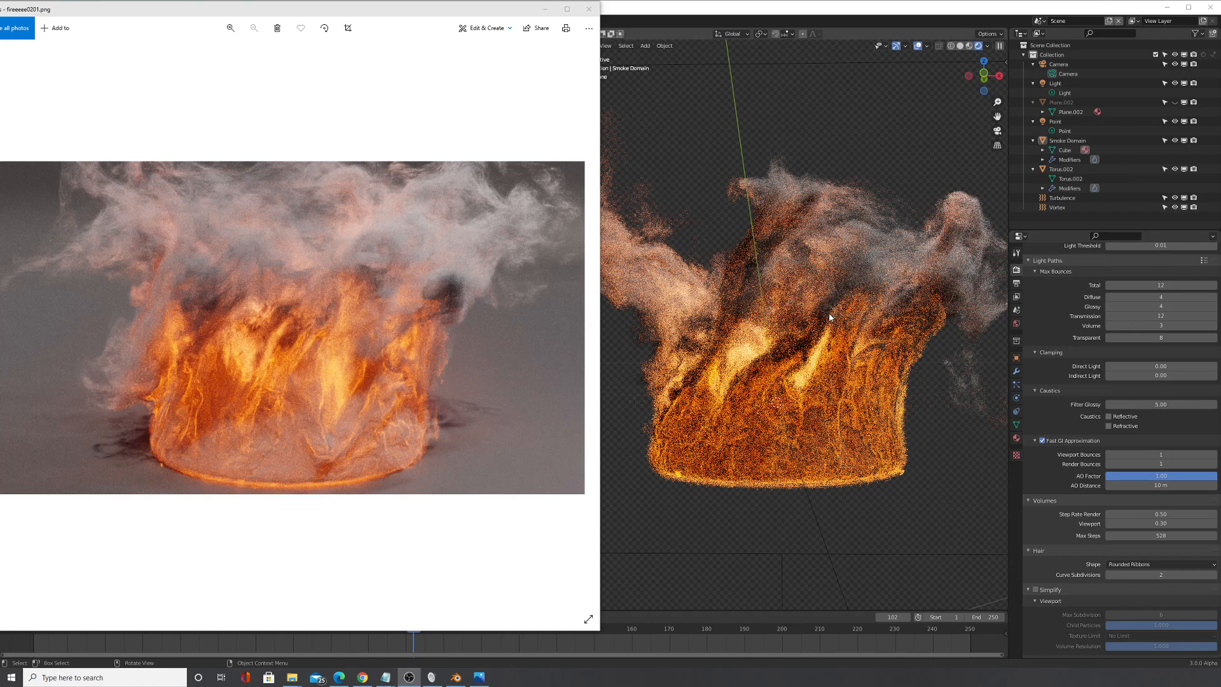
{"action": "mouse_move", "coordinate": [809, 312]}
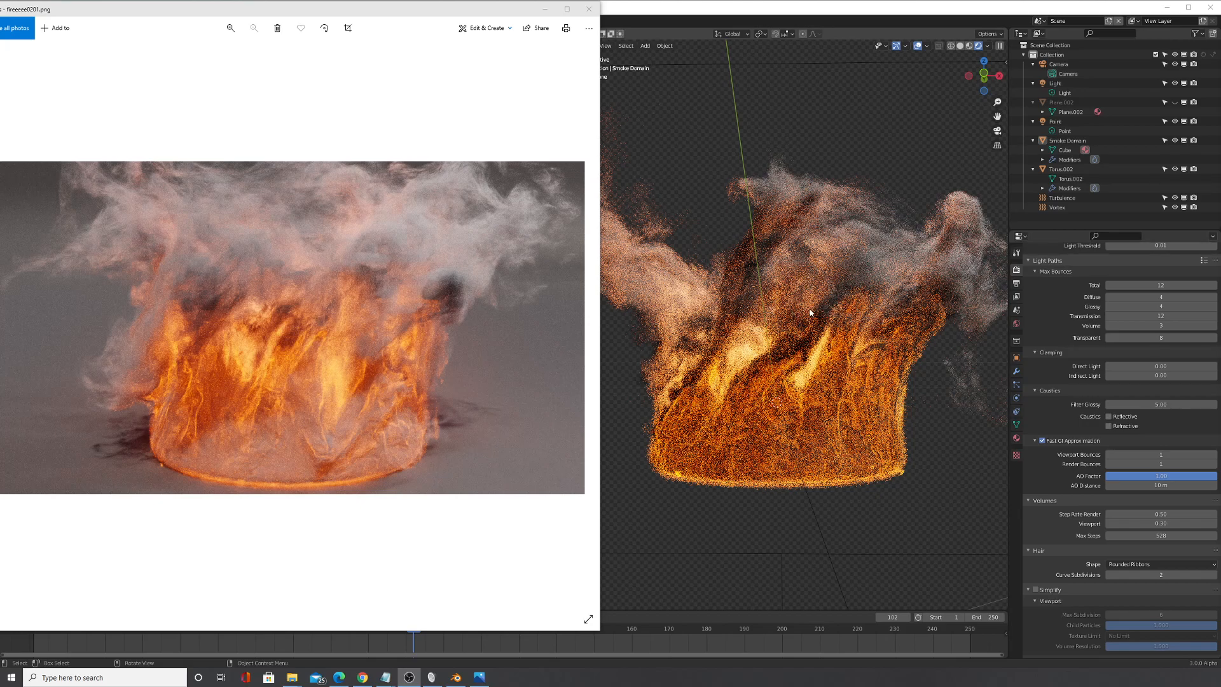
{"action": "mouse_move", "coordinate": [795, 339]}
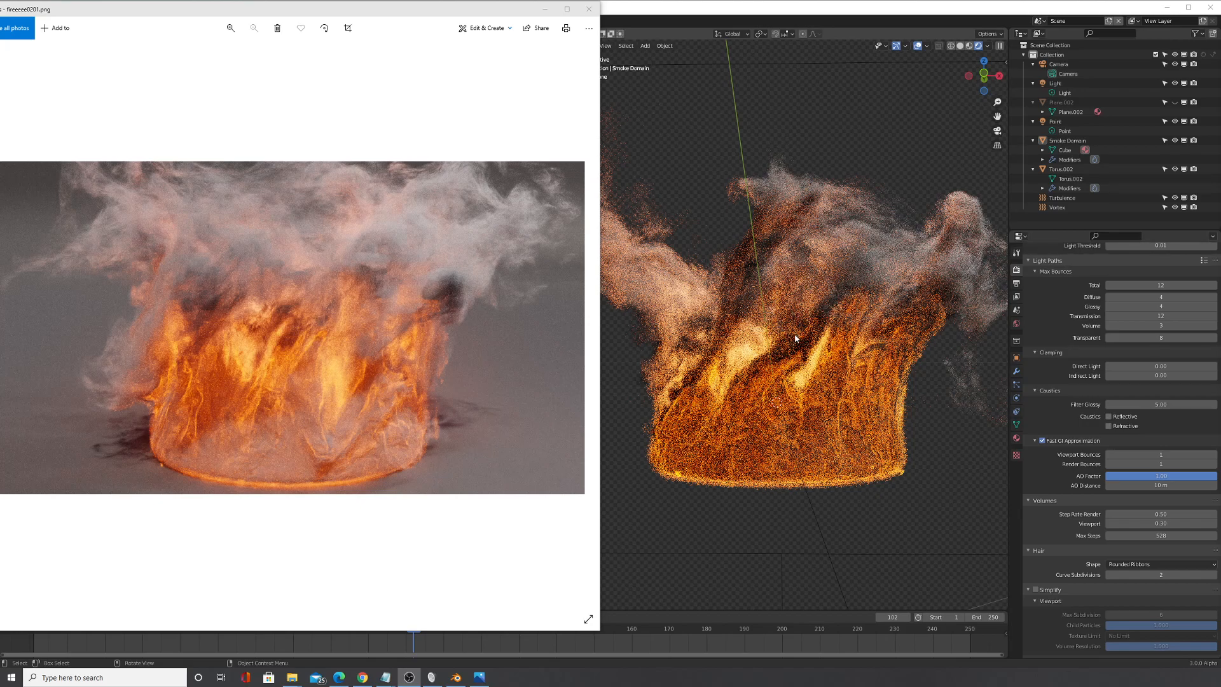
{"action": "mouse_move", "coordinate": [769, 298]}
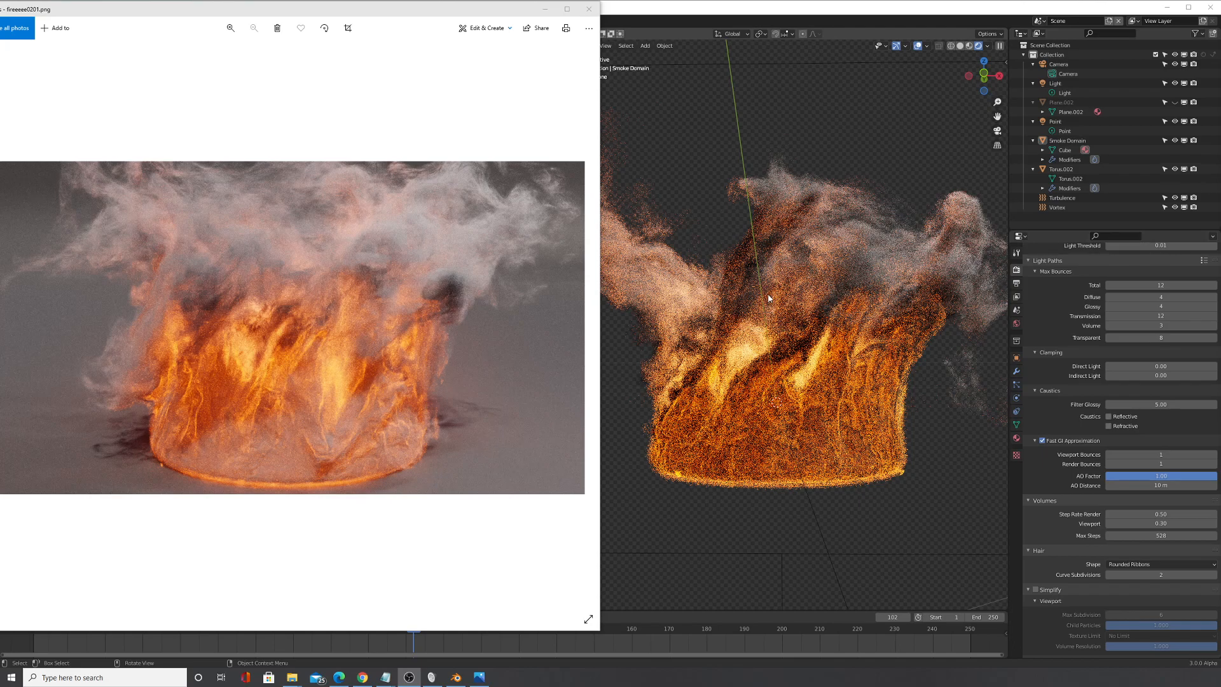
{"action": "mouse_move", "coordinate": [759, 327]}
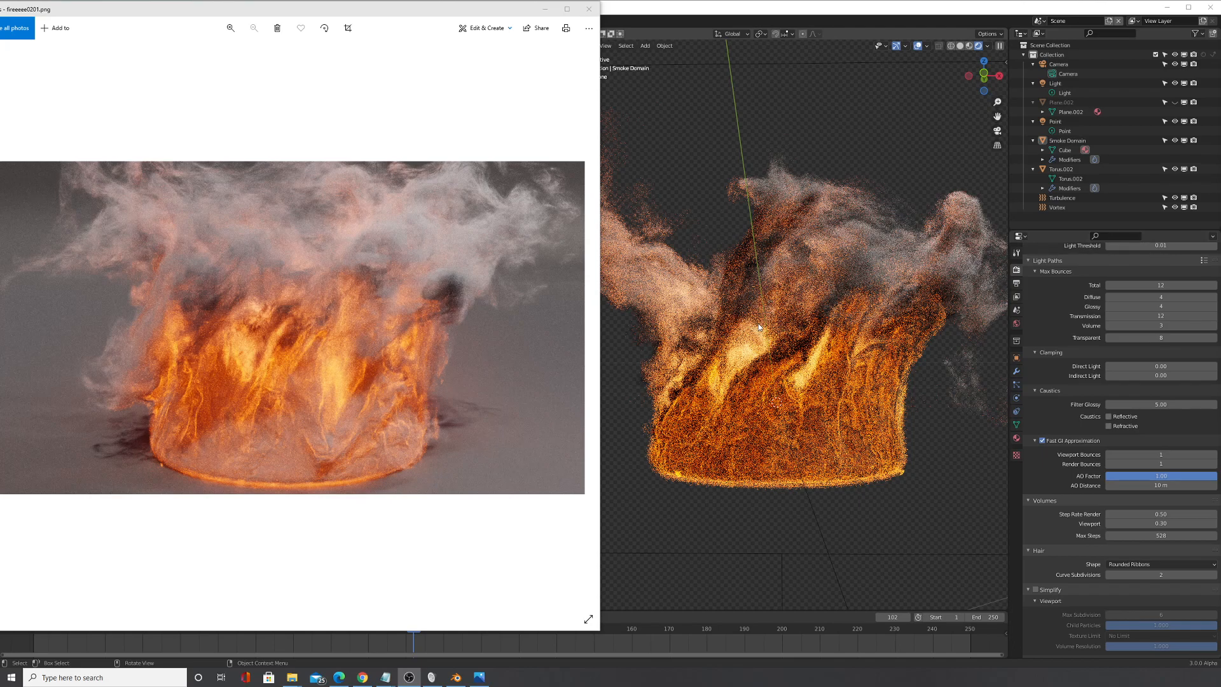
{"action": "mouse_move", "coordinate": [787, 313]}
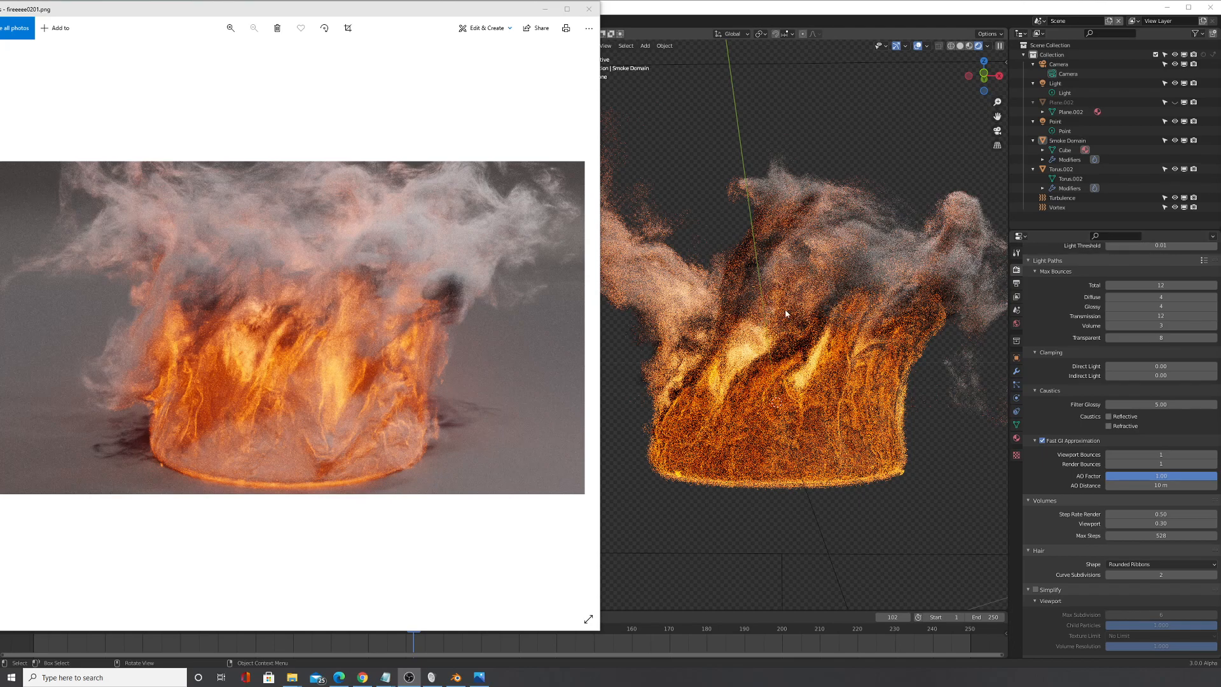
{"action": "mouse_move", "coordinate": [805, 279]}
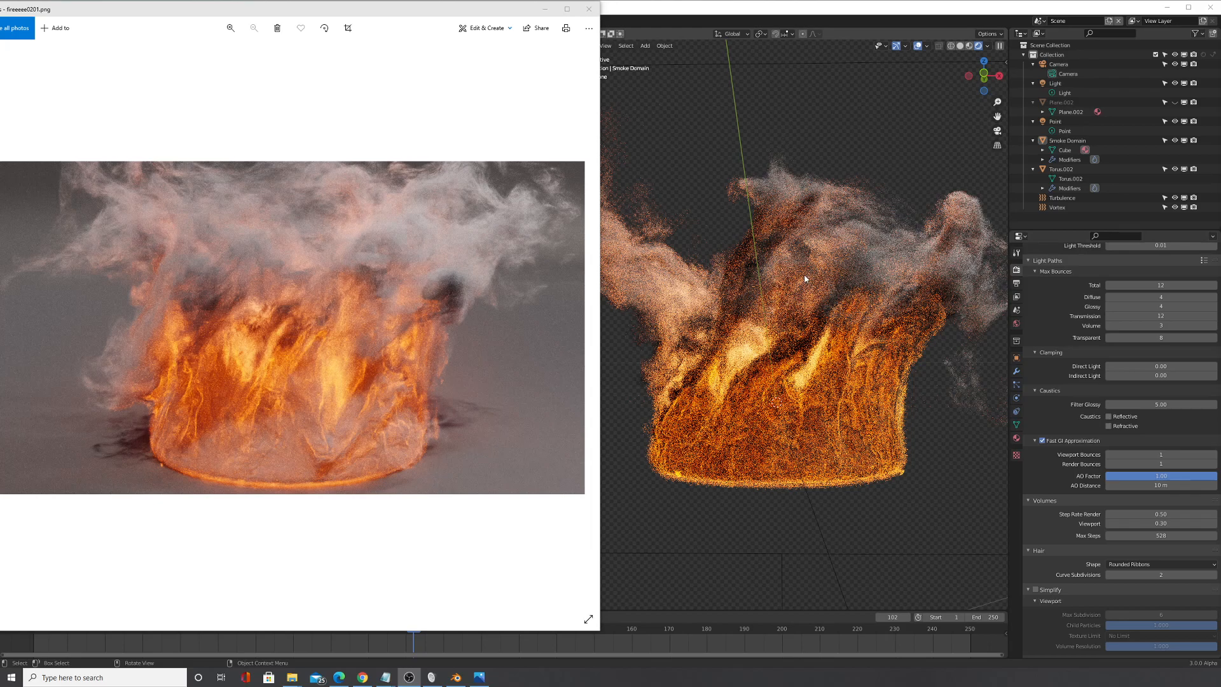
{"action": "mouse_move", "coordinate": [763, 284]}
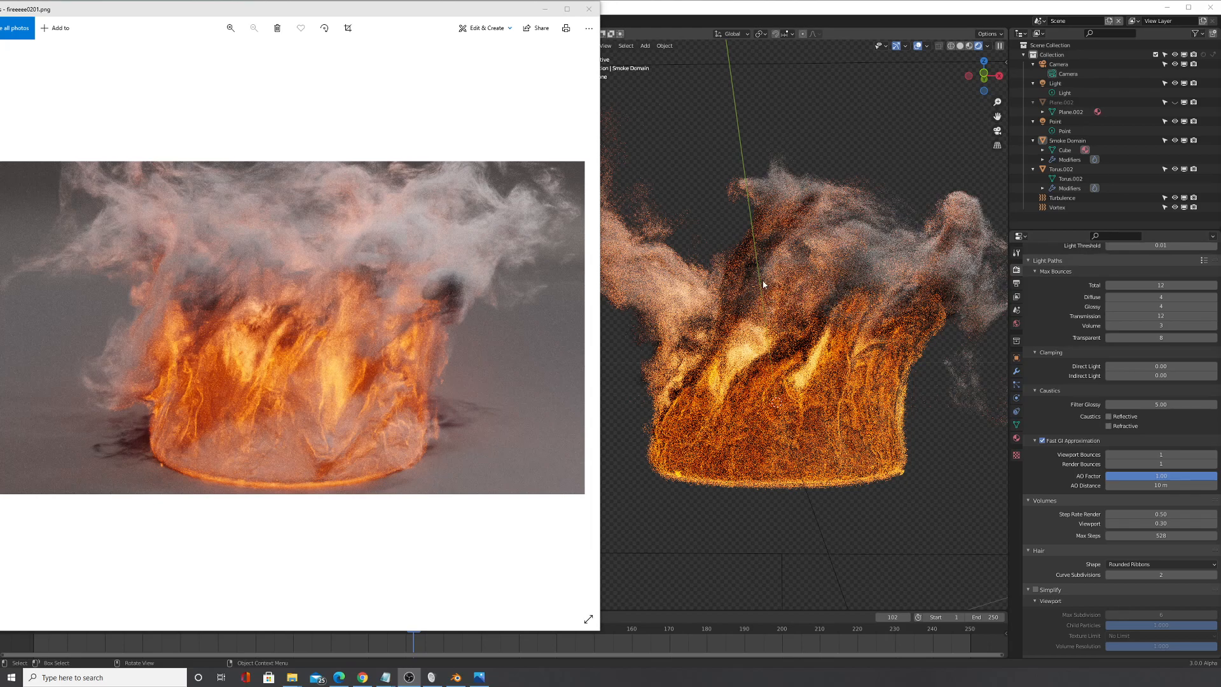
{"action": "mouse_move", "coordinate": [812, 334]}
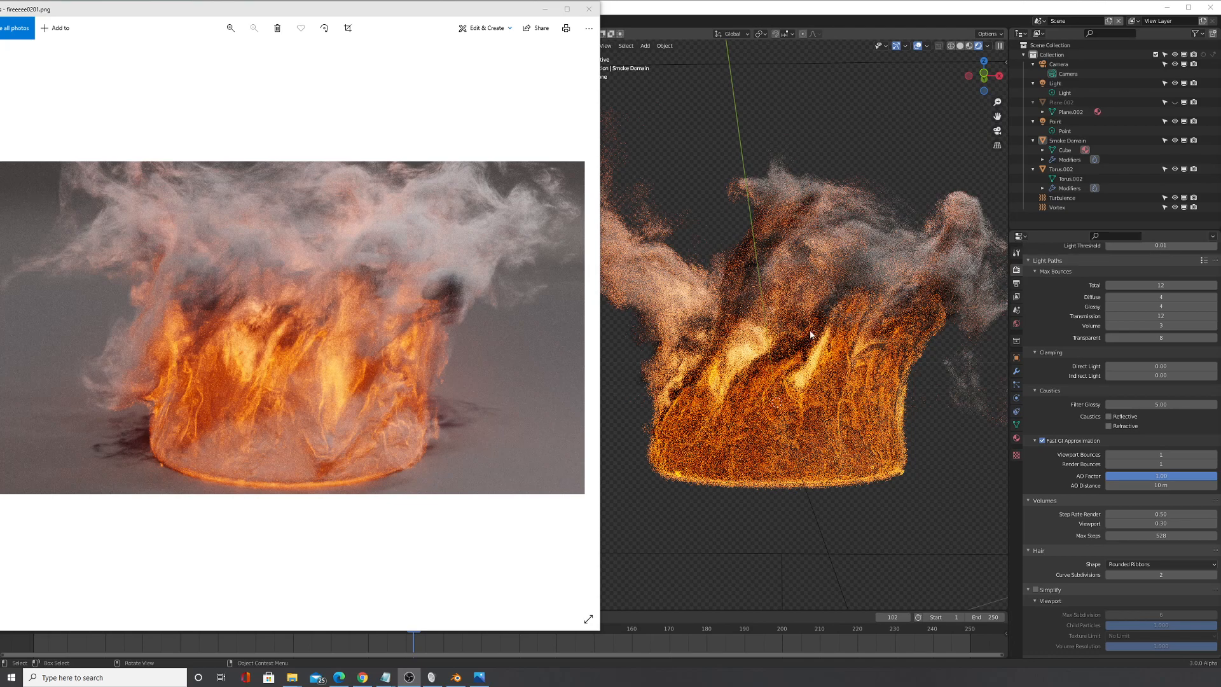
{"action": "mouse_move", "coordinate": [786, 221]}
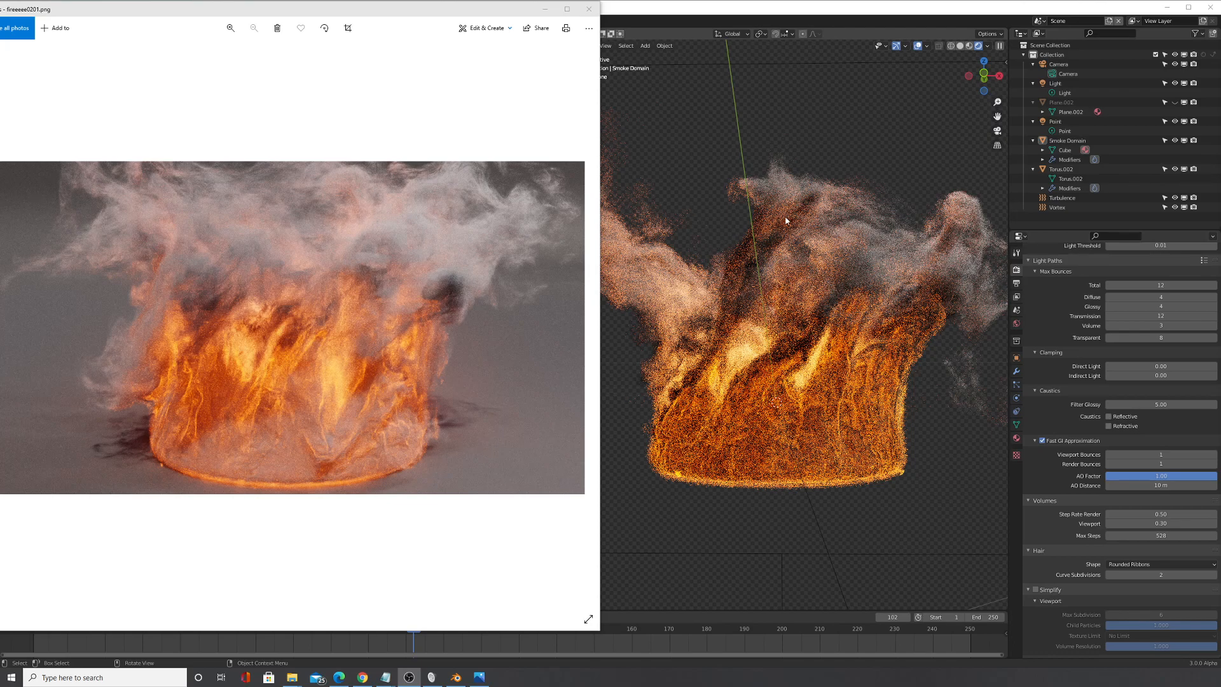
{"action": "mouse_move", "coordinate": [718, 251]}
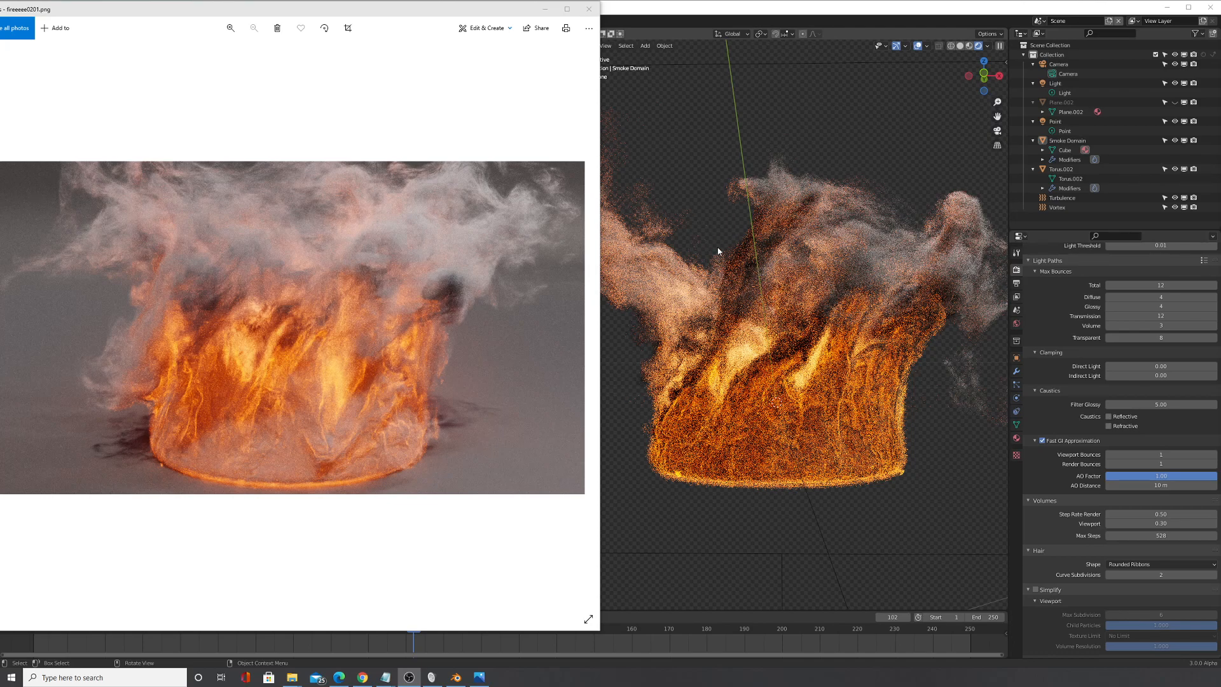
{"action": "mouse_move", "coordinate": [668, 256]}
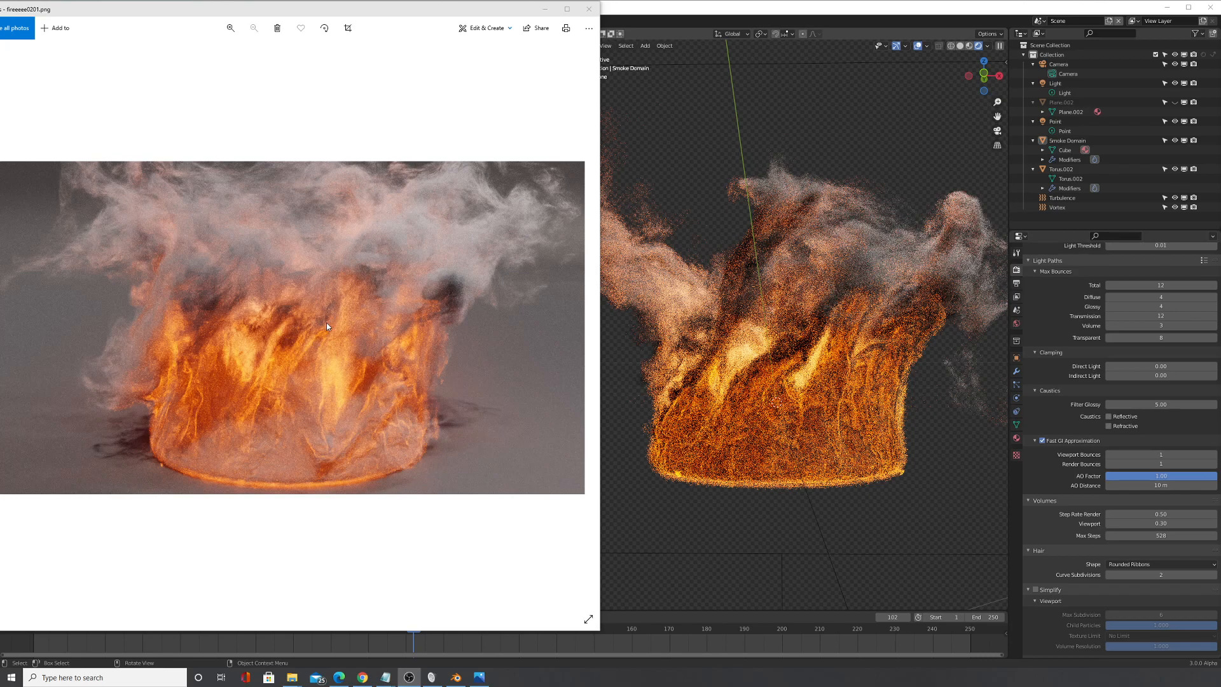
{"action": "mouse_move", "coordinate": [230, 309]}
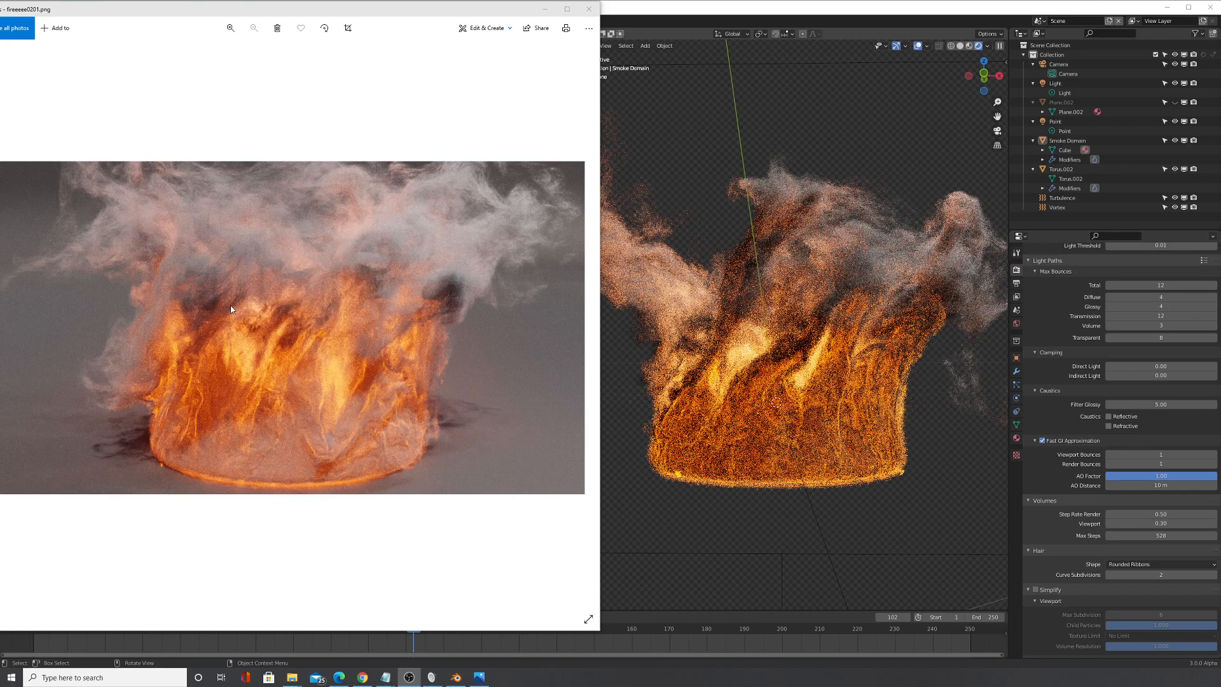
{"action": "mouse_move", "coordinate": [222, 257]}
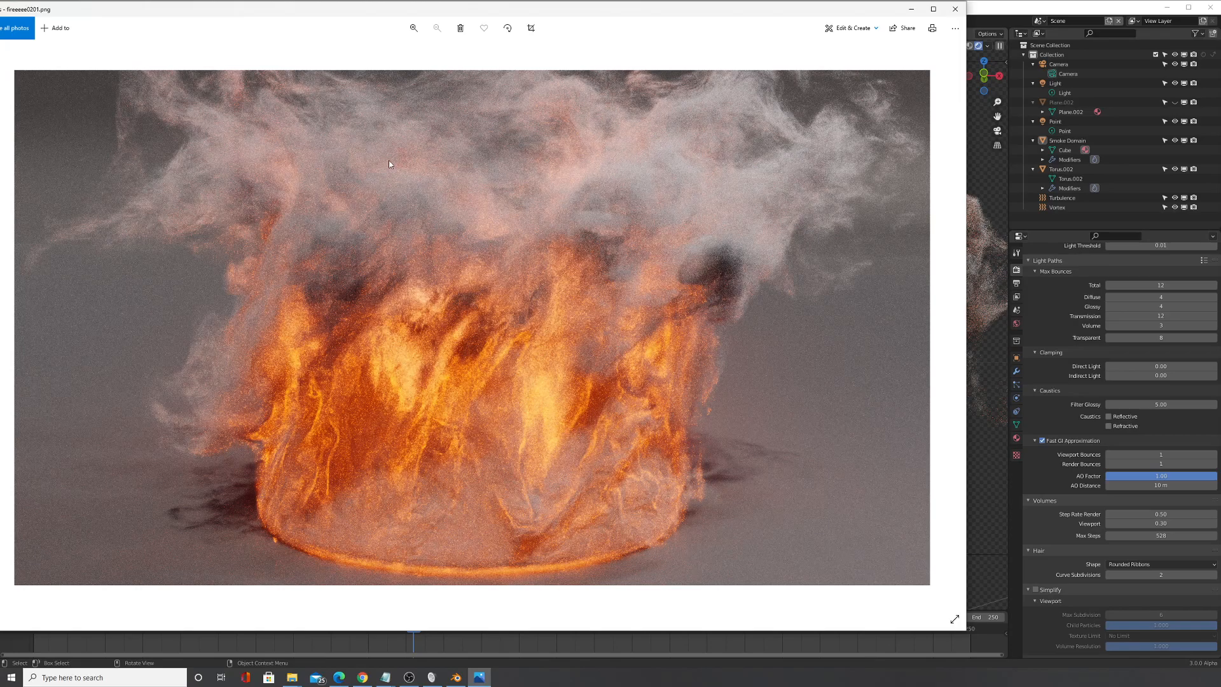
{"action": "mouse_move", "coordinate": [951, 177]}
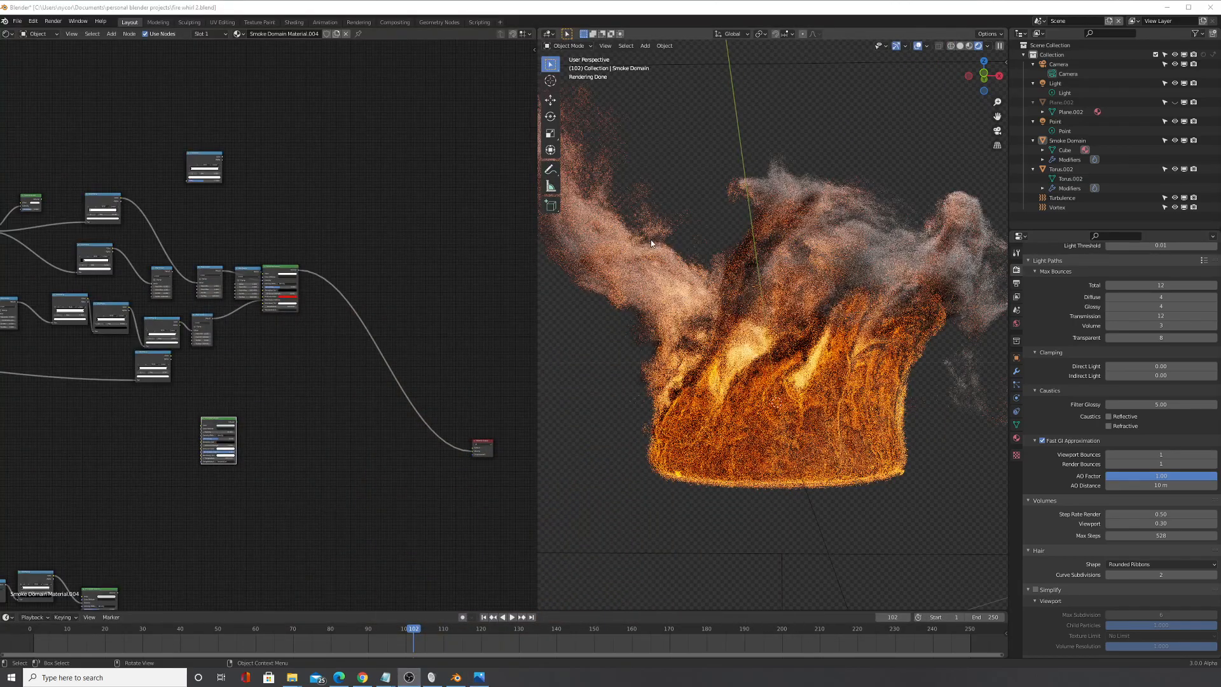
{"action": "mouse_move", "coordinate": [850, 312]}
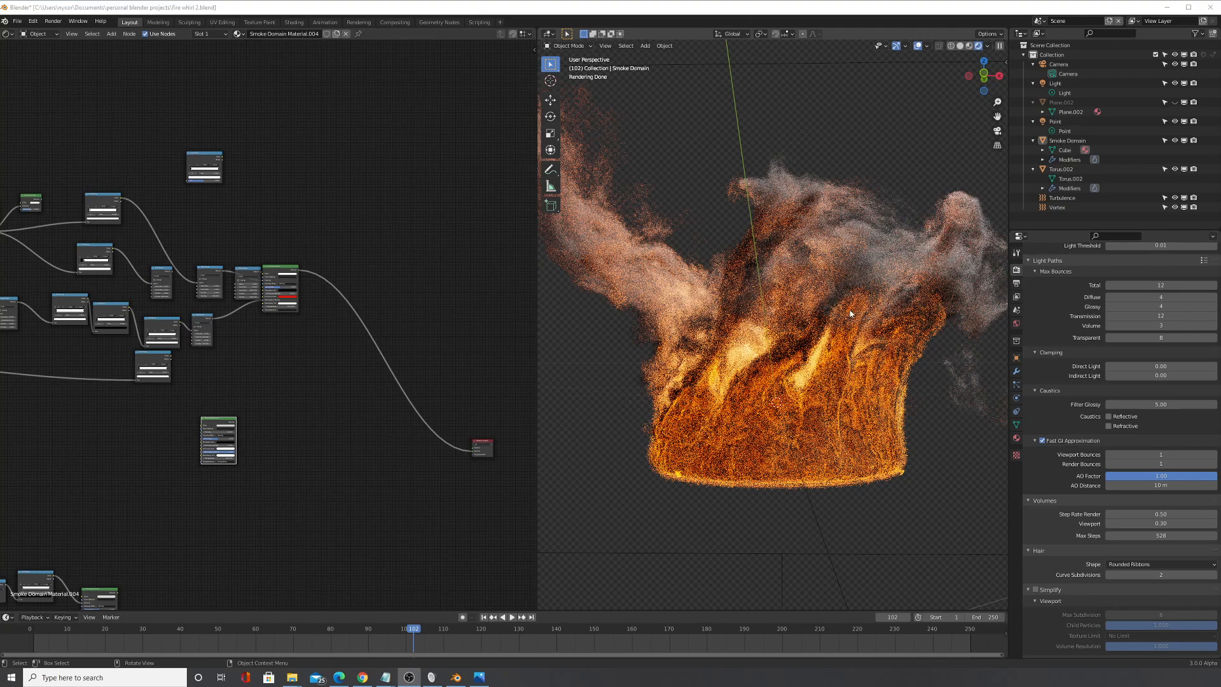
{"action": "mouse_move", "coordinate": [821, 331]}
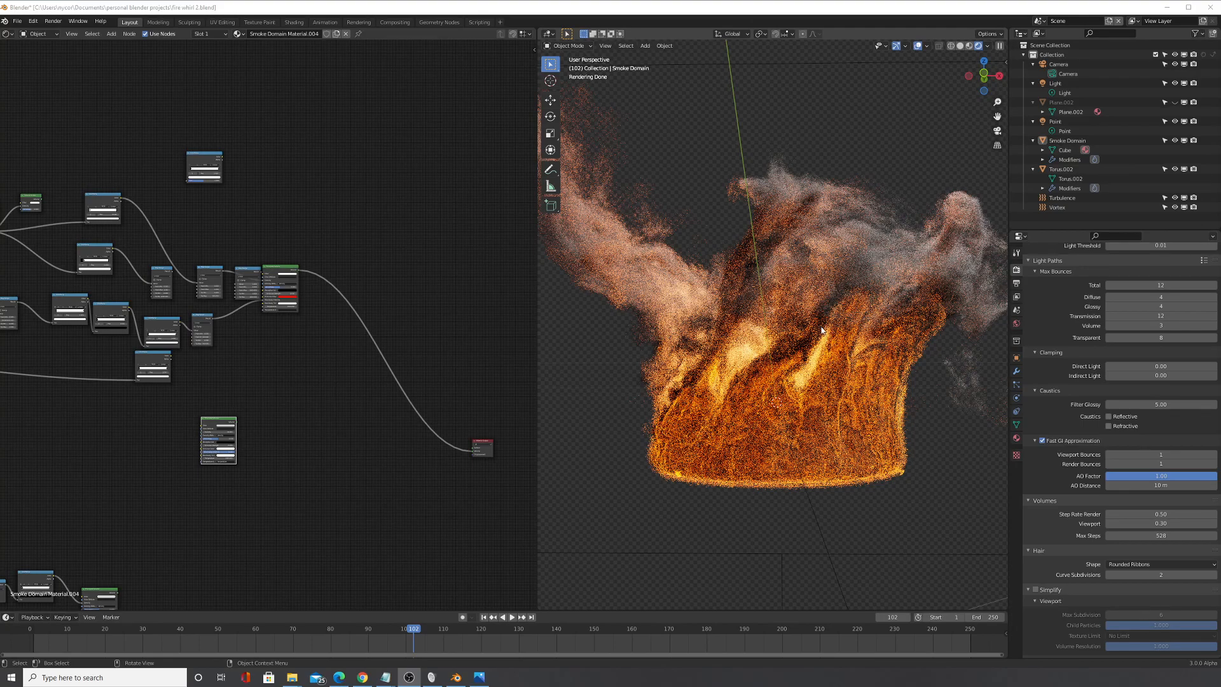
{"action": "mouse_move", "coordinate": [921, 285]}
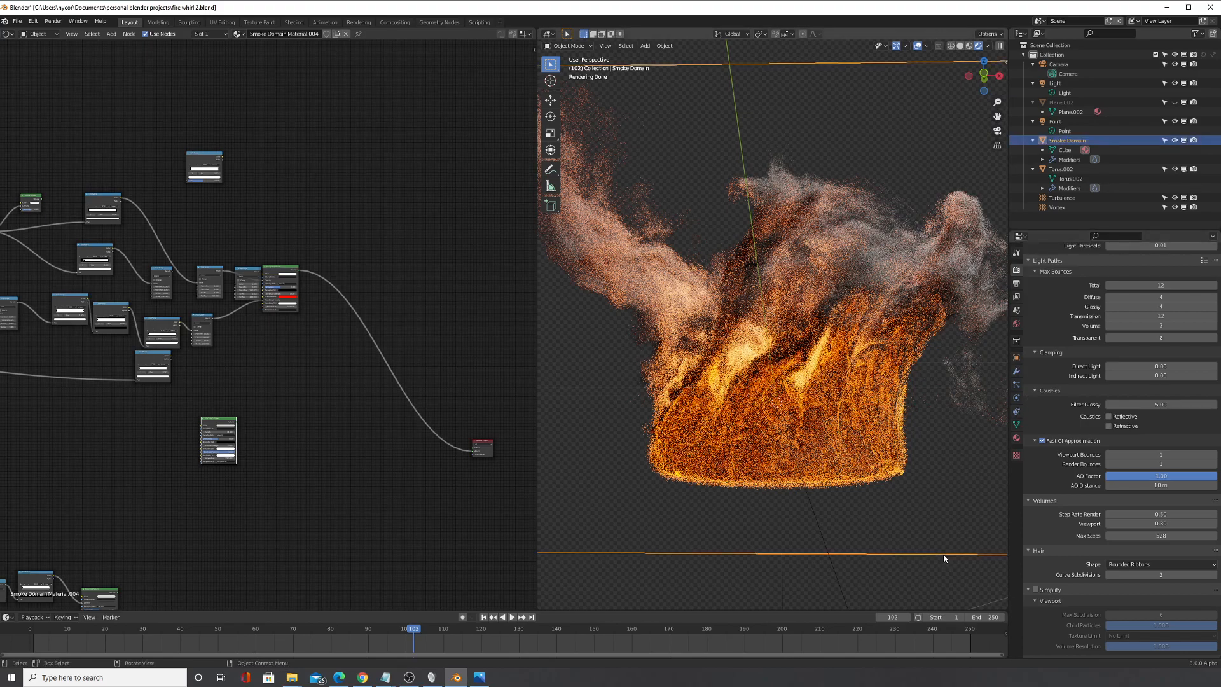
Step: Switch the Properties editor through Object and Constraints to the Smoke Domain's gas Physics settings
{"action": "left_click", "coordinate": [1016, 358]}
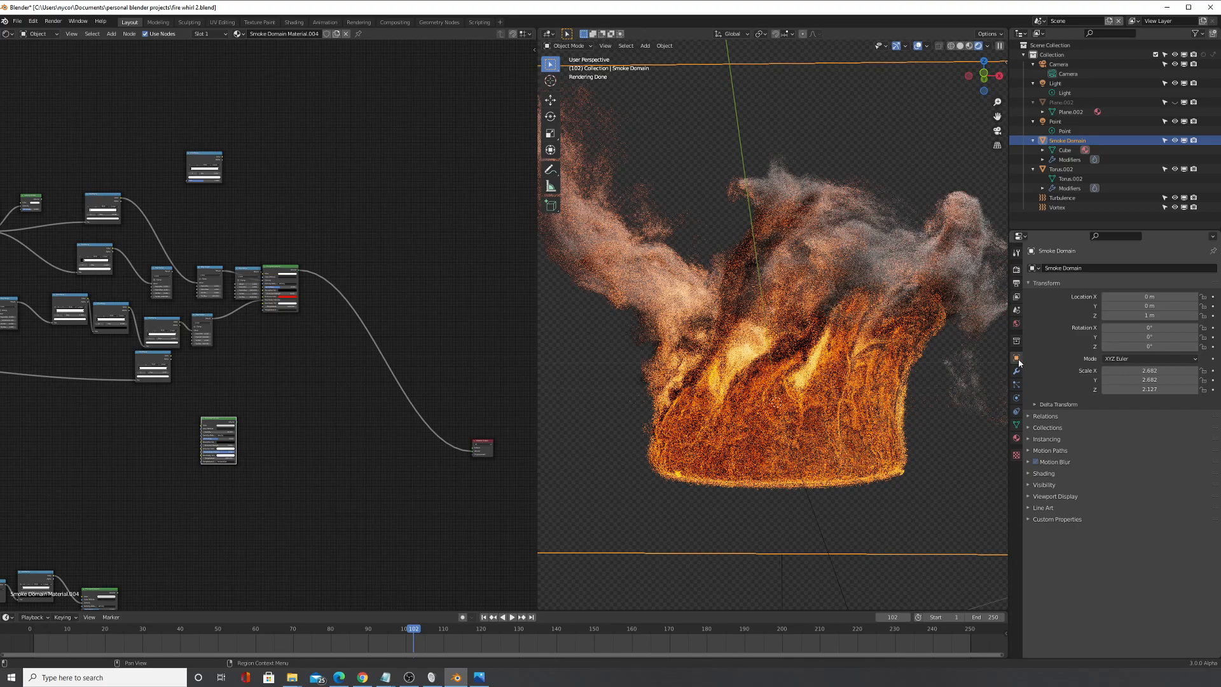
{"action": "mouse_move", "coordinate": [1017, 393]}
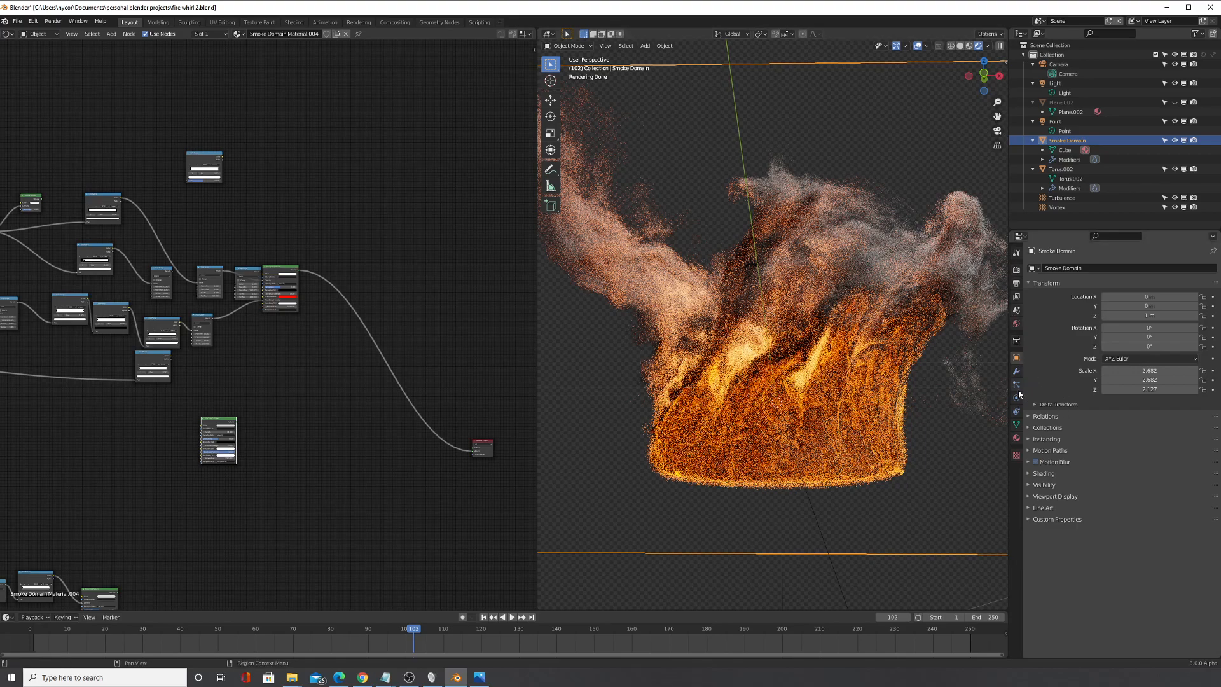
{"action": "left_click", "coordinate": [1016, 399]}
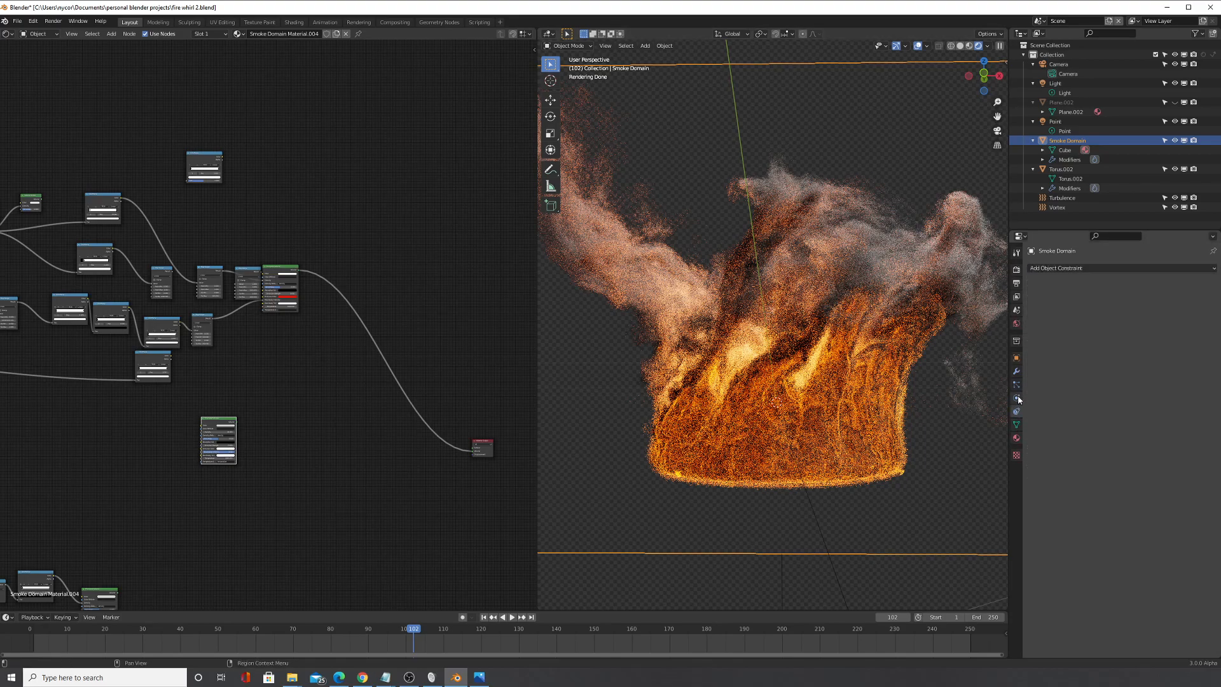
{"action": "left_click", "coordinate": [1016, 399]}
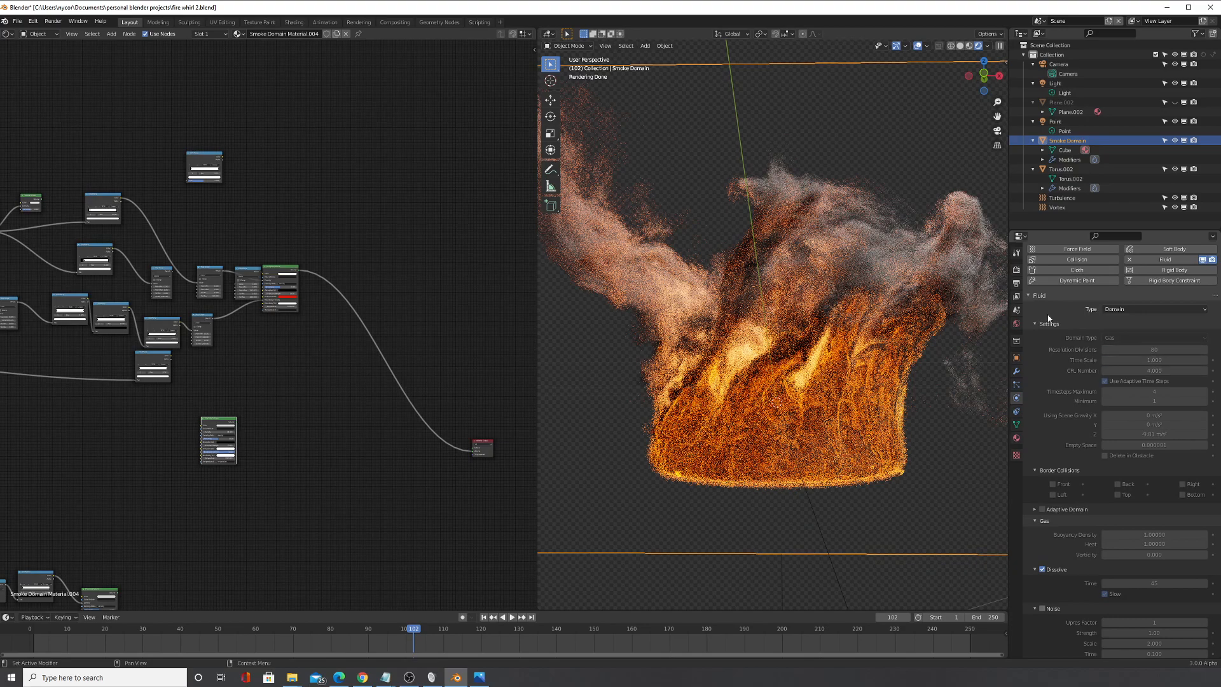
{"action": "mouse_move", "coordinate": [826, 297]}
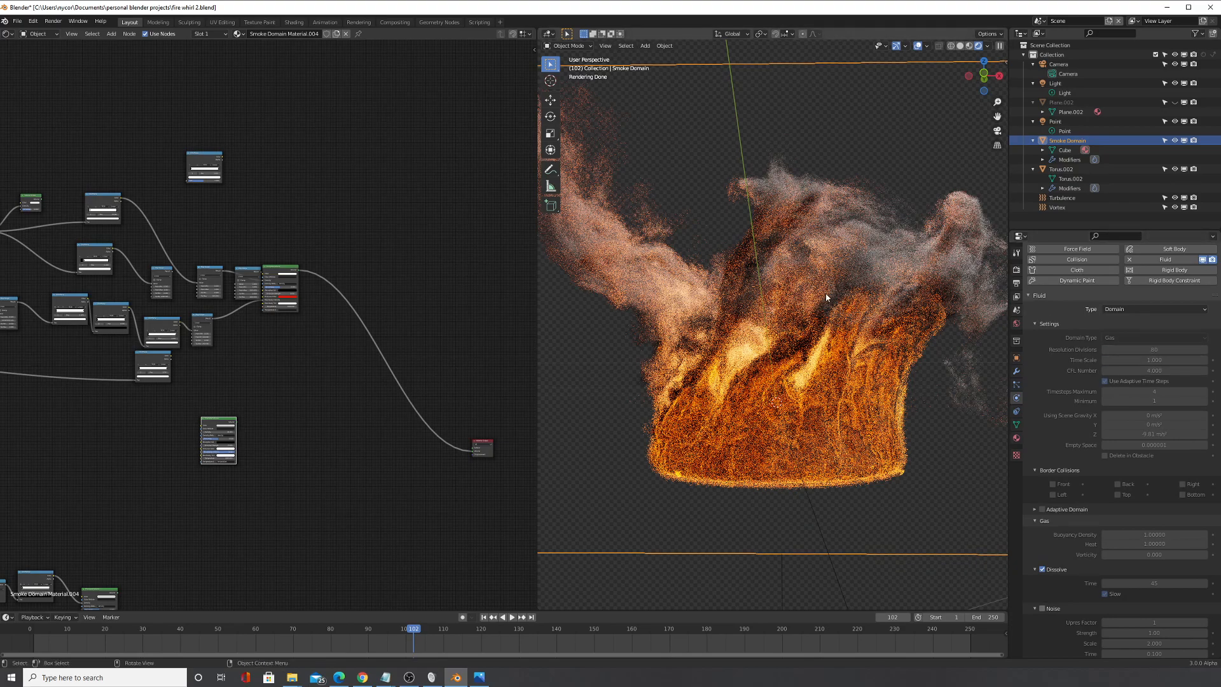
{"action": "mouse_move", "coordinate": [809, 400]}
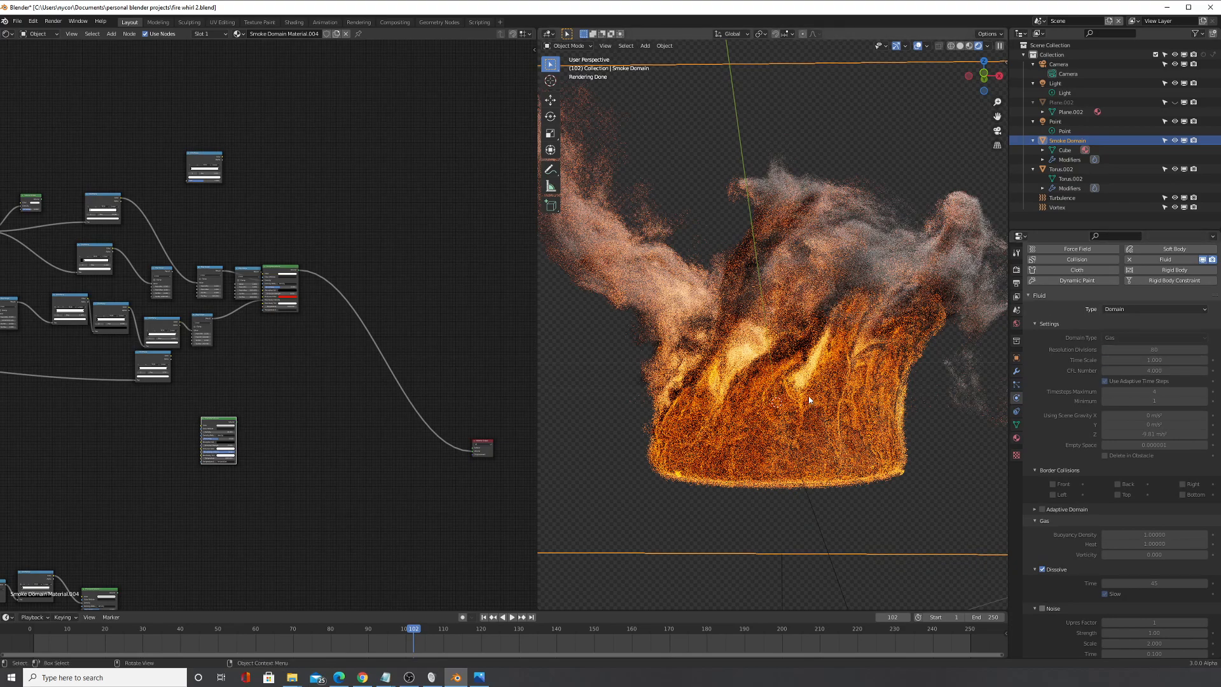
{"action": "mouse_move", "coordinate": [835, 417]}
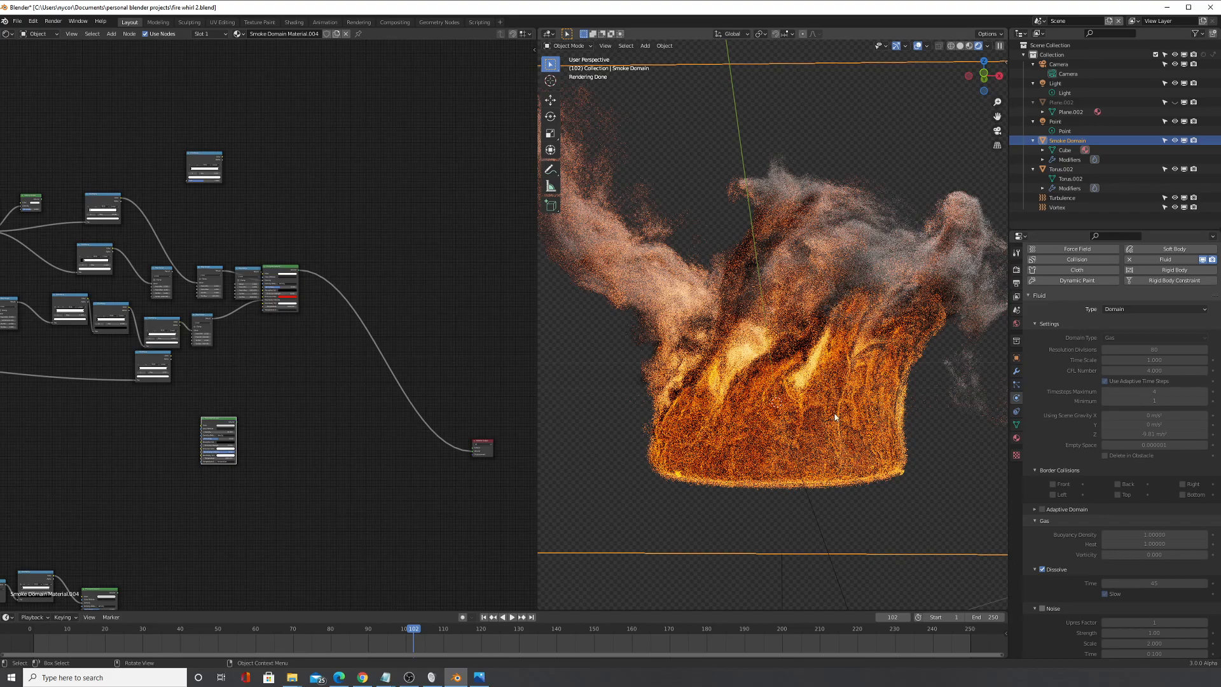
{"action": "mouse_move", "coordinate": [922, 497]}
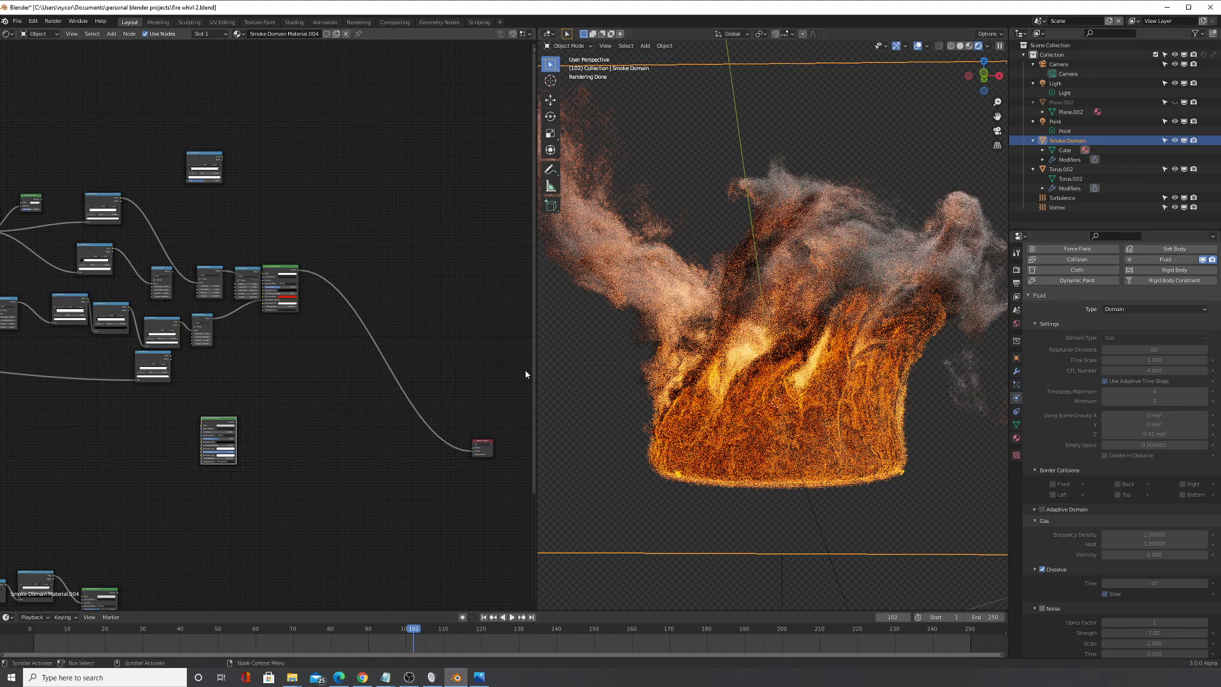
{"action": "mouse_move", "coordinate": [576, 345]}
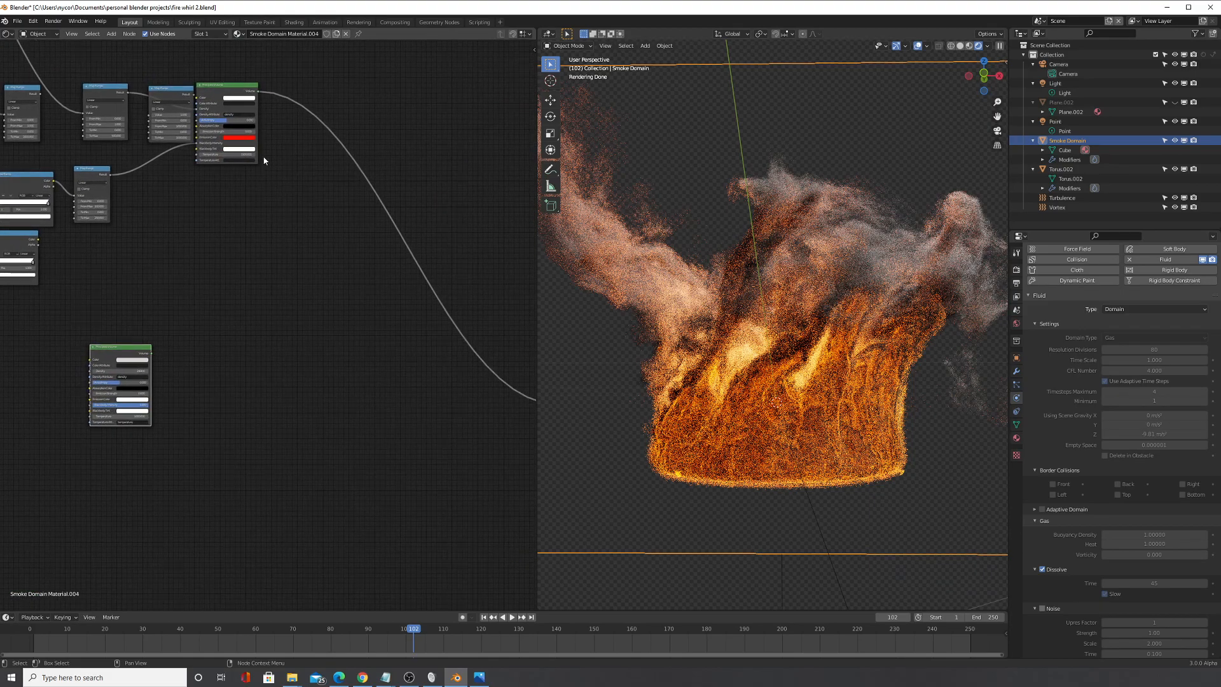
Step: Zoom the volume nodes, then show Cycles Light Paths bounces and Volume step rates
{"action": "scroll", "scroll_direction": "down", "scroll_amount": 3}
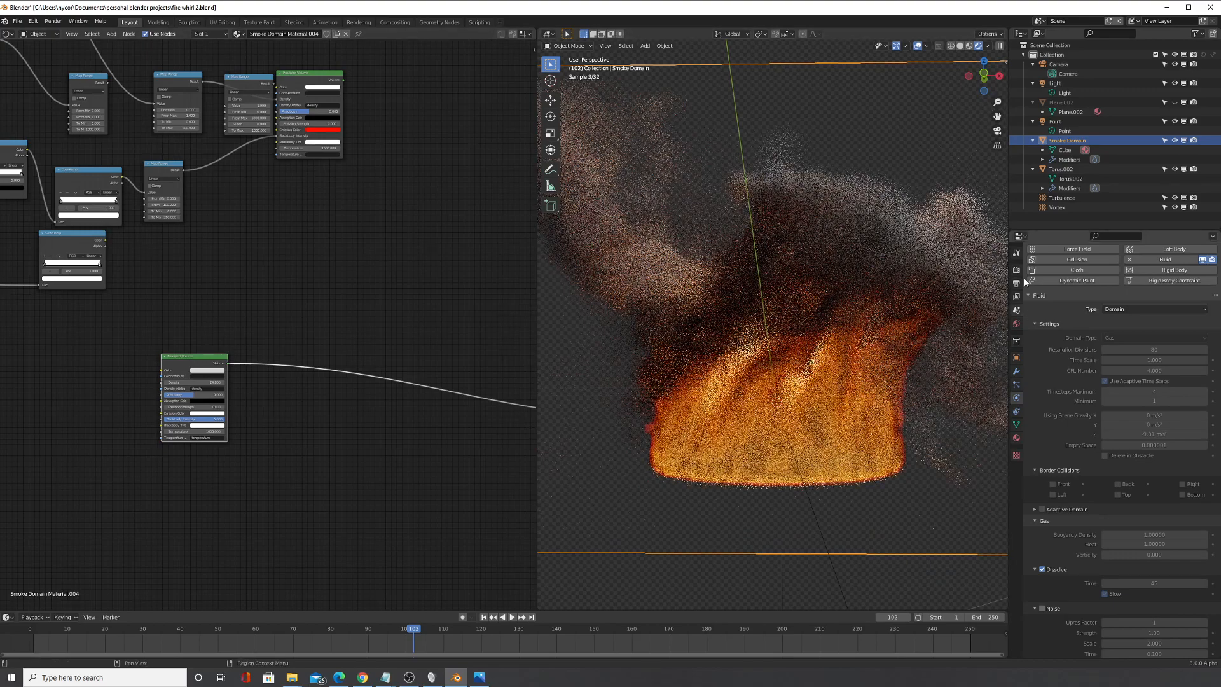
{"action": "left_click", "coordinate": [1016, 253]}
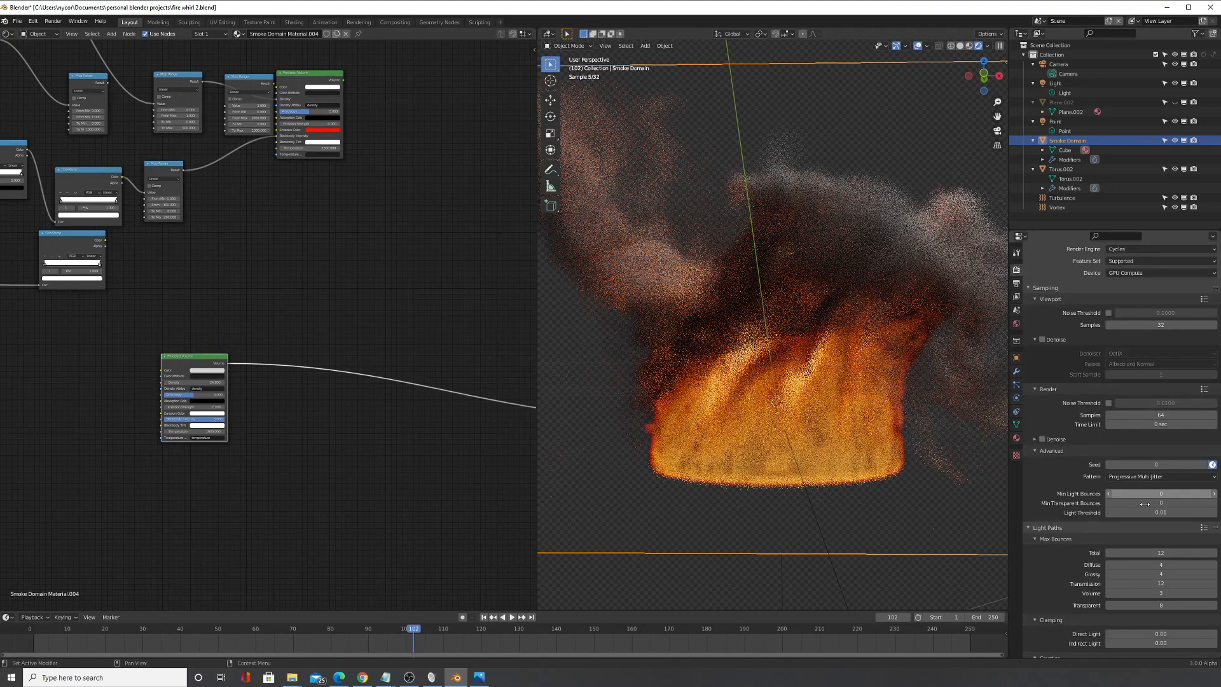
{"action": "scroll", "scroll_direction": "down", "scroll_amount": 3}
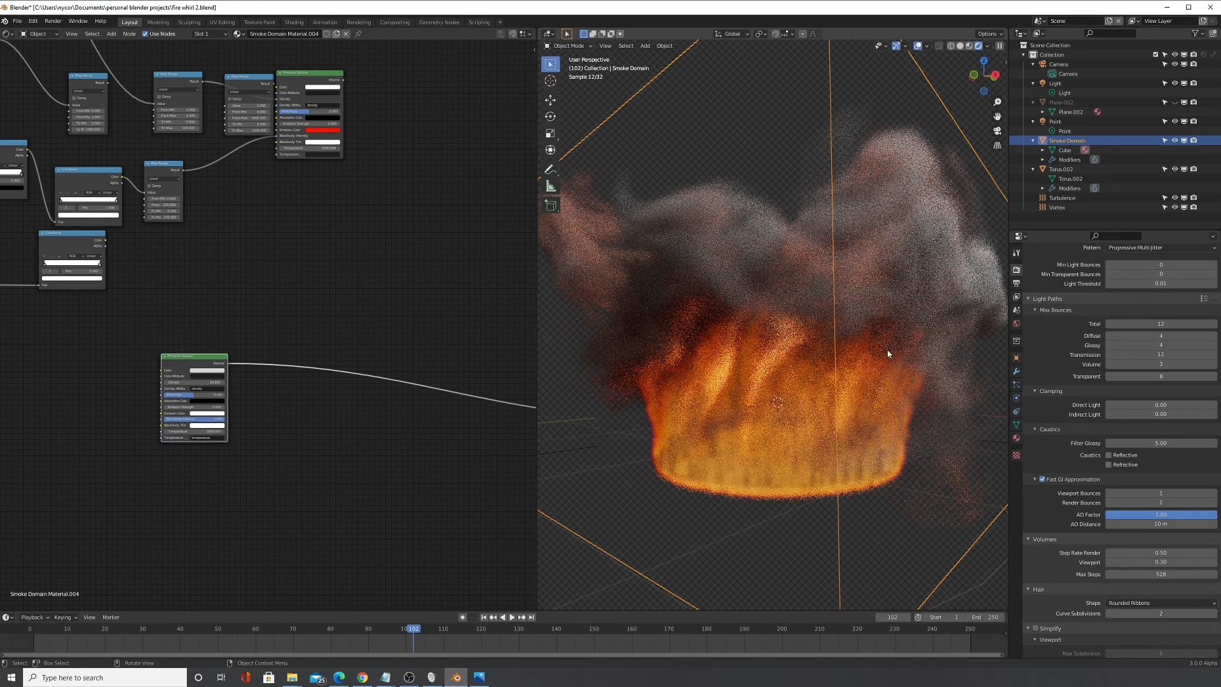
{"action": "mouse_move", "coordinate": [334, 361]}
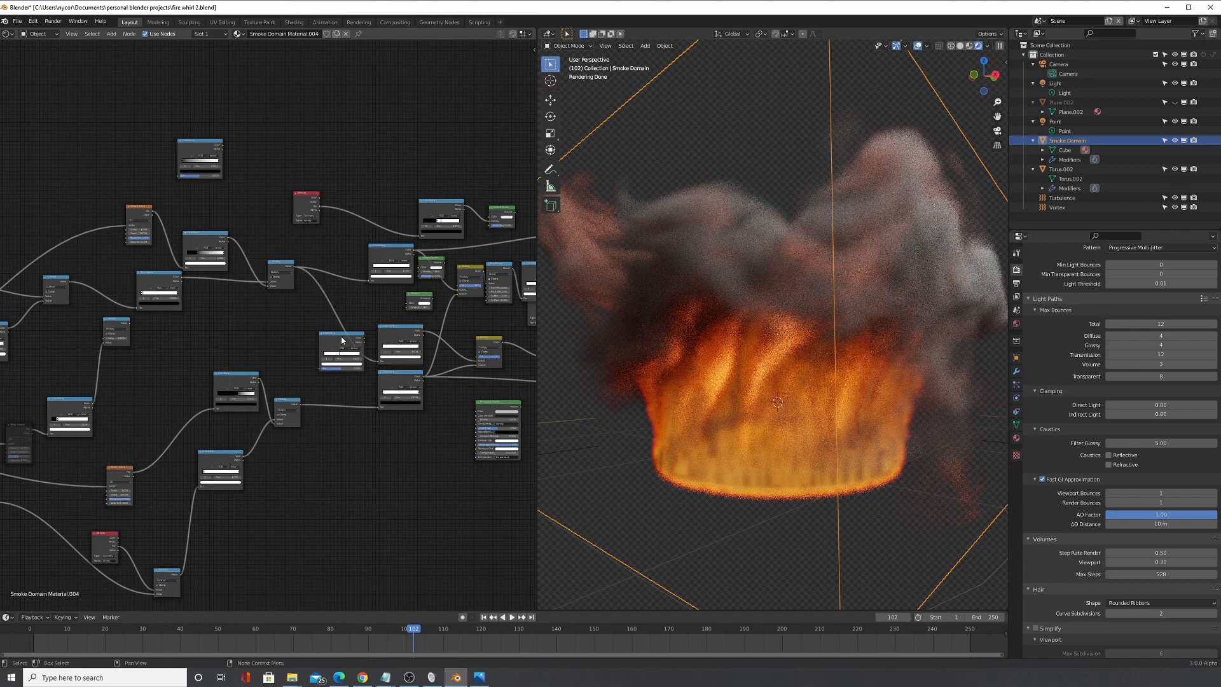
{"action": "mouse_move", "coordinate": [333, 326]}
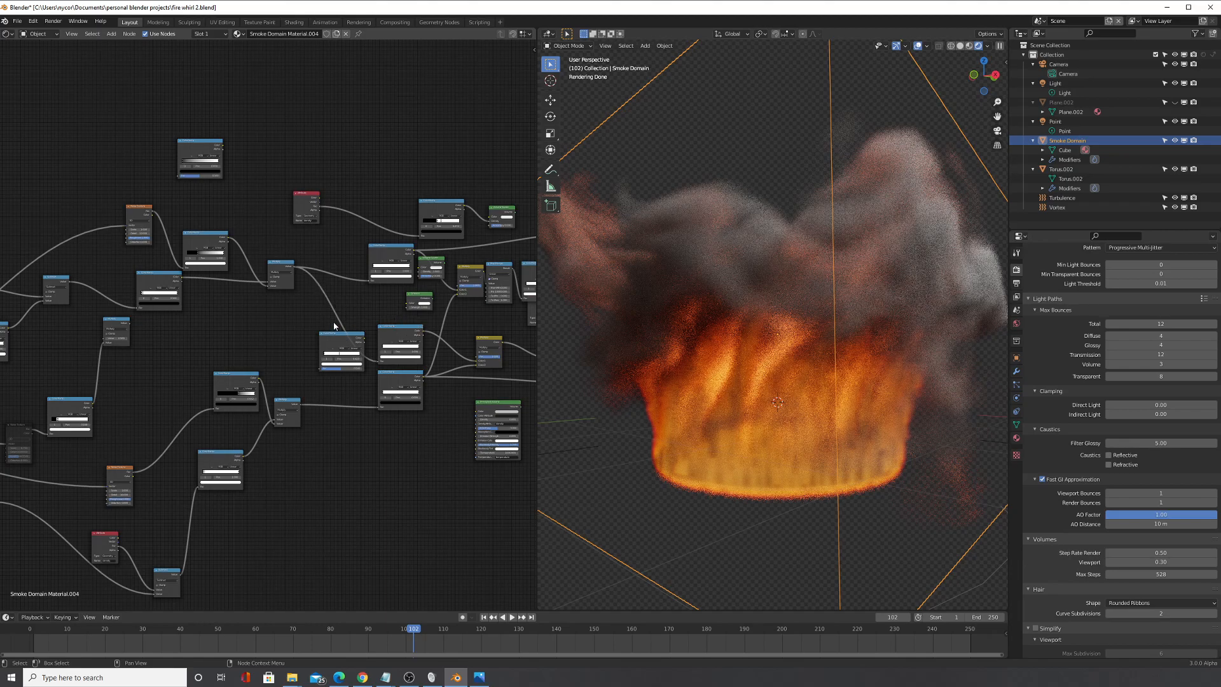
{"action": "mouse_move", "coordinate": [284, 325]}
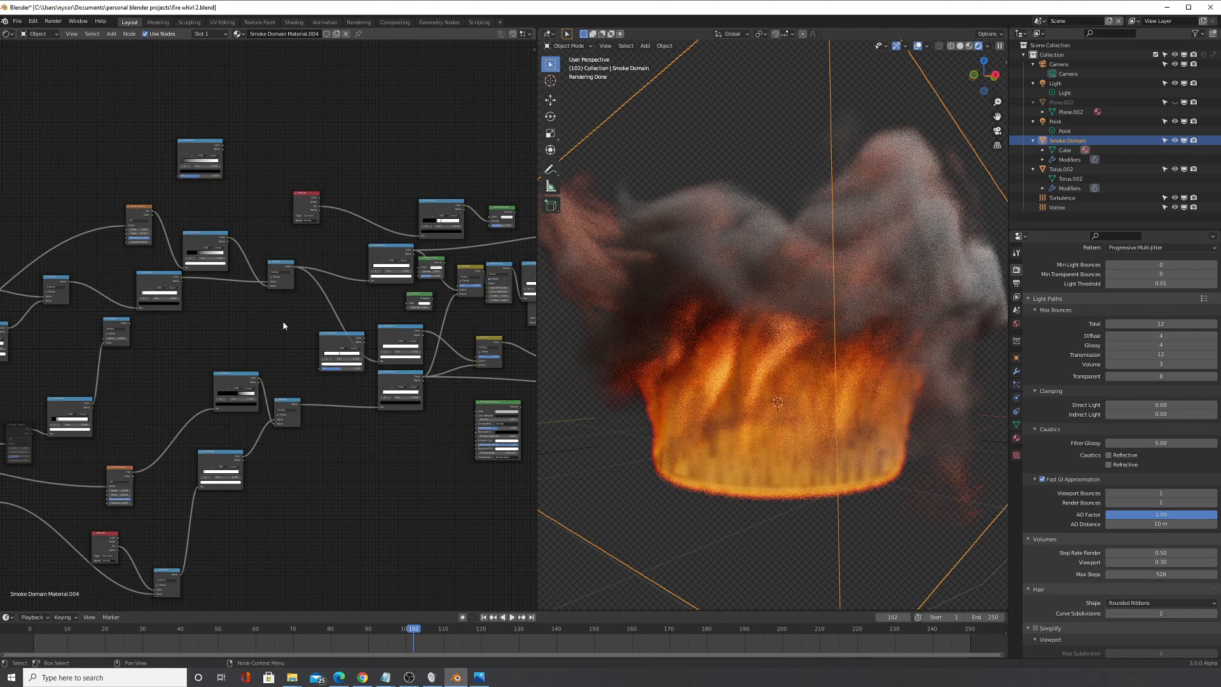
{"action": "mouse_move", "coordinate": [312, 363]}
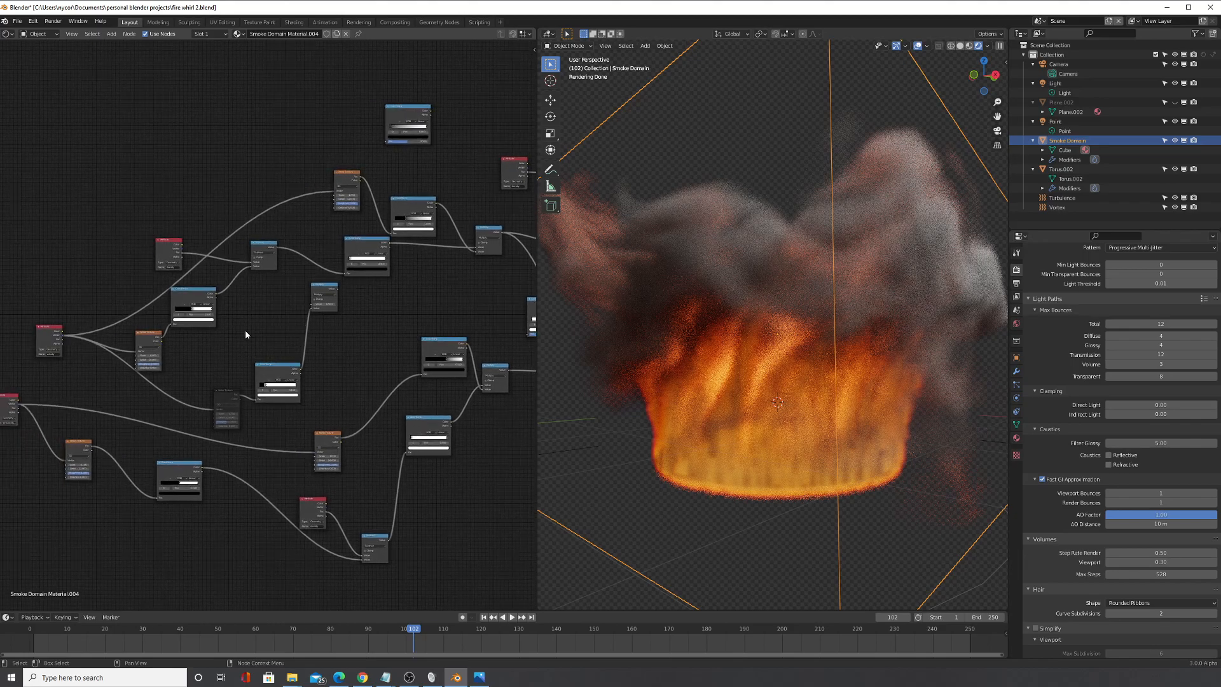
{"action": "mouse_move", "coordinate": [208, 405]}
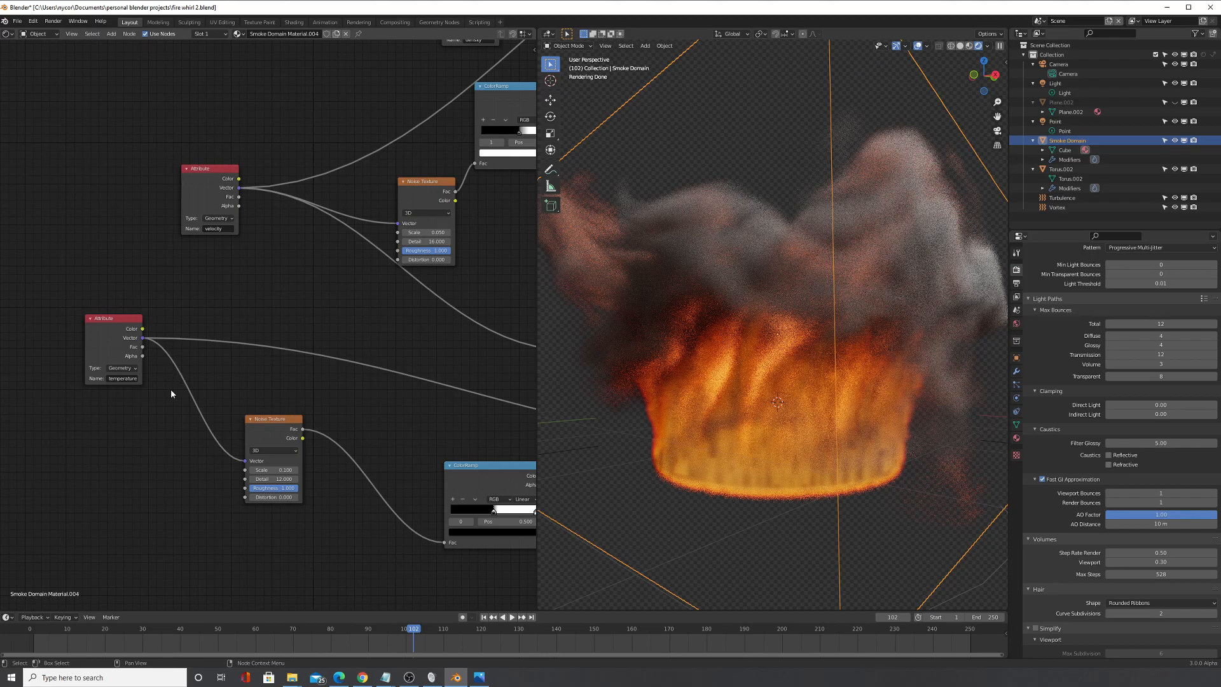
{"action": "mouse_move", "coordinate": [239, 346]}
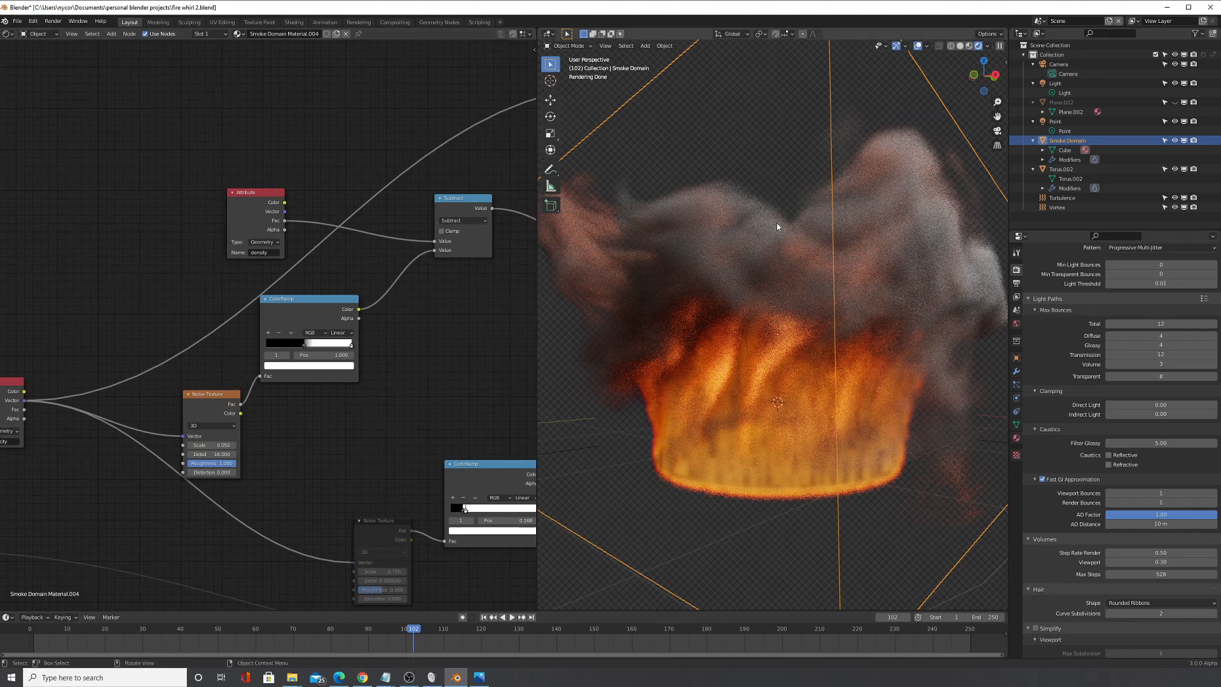
{"action": "mouse_move", "coordinate": [797, 271]}
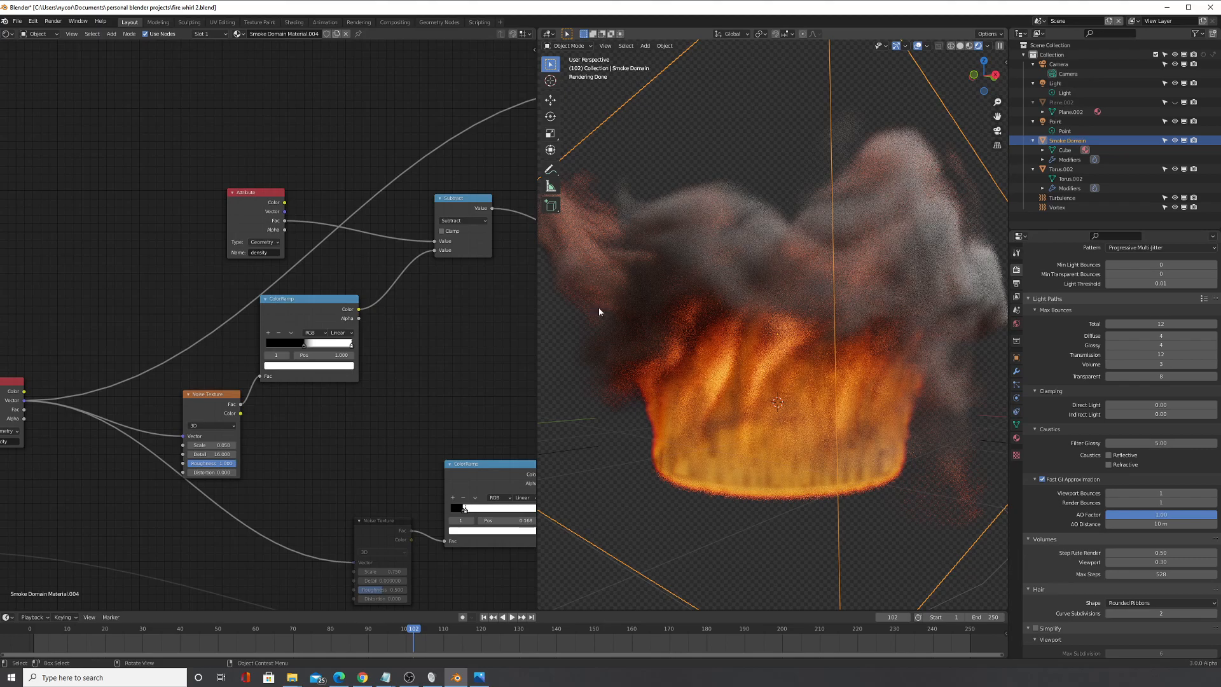
{"action": "mouse_move", "coordinate": [749, 243]}
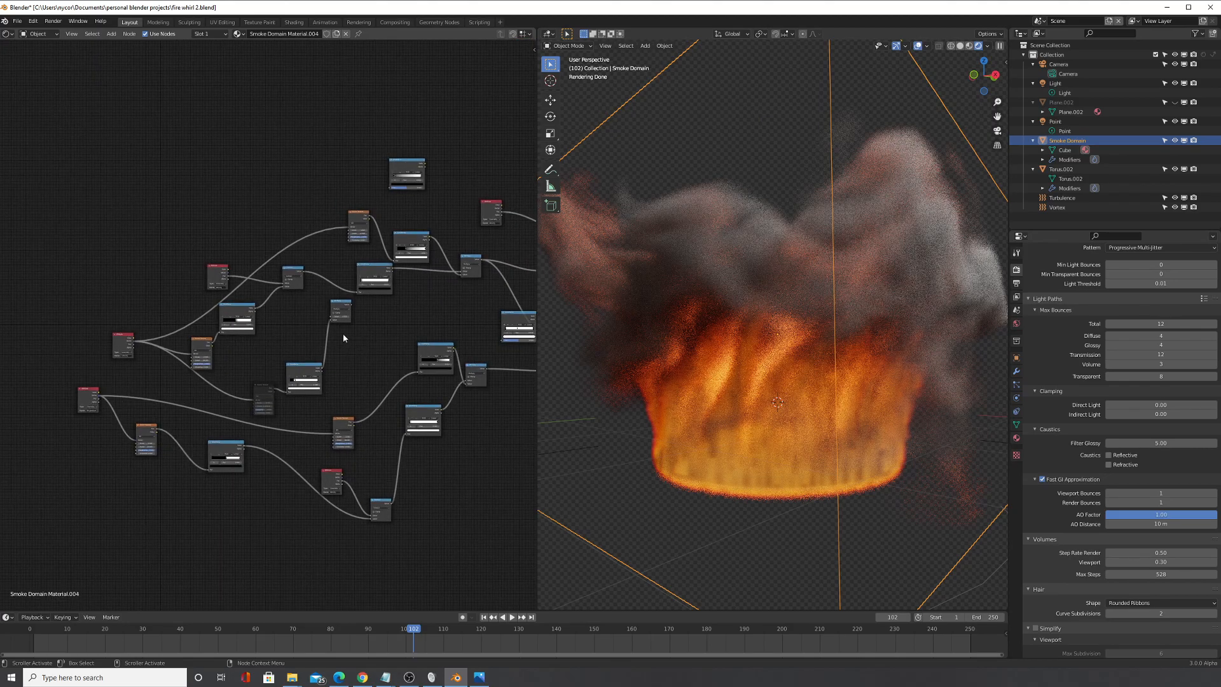
{"action": "mouse_move", "coordinate": [364, 375]}
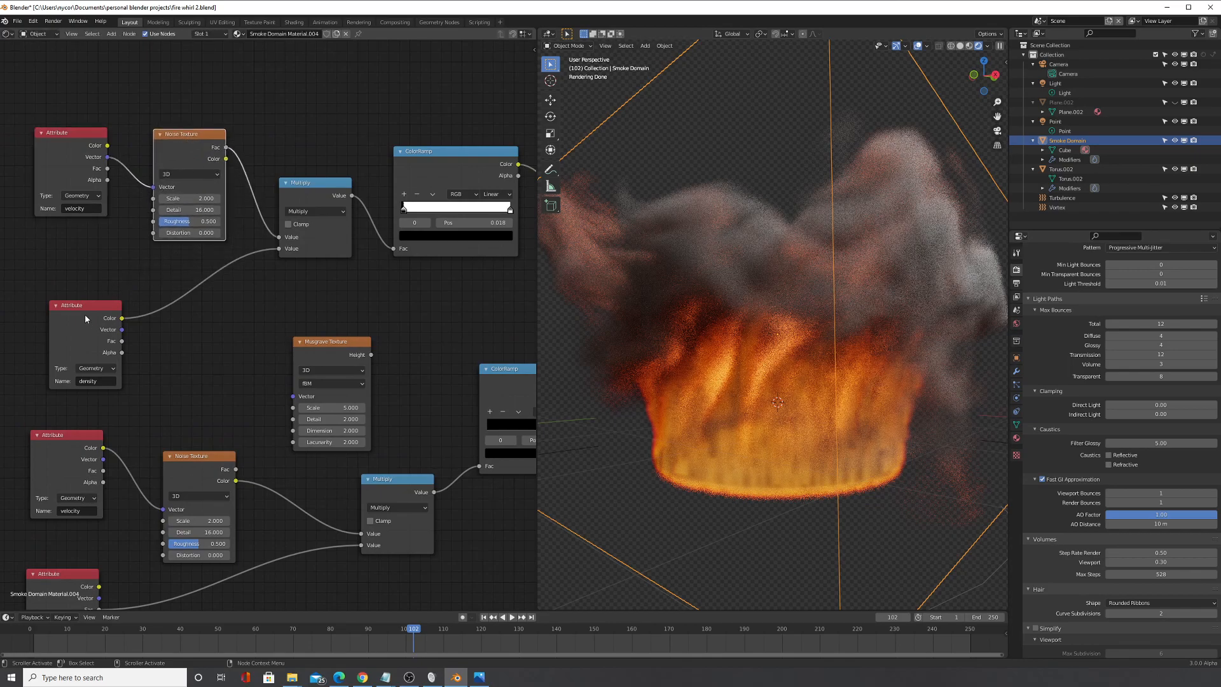
{"action": "mouse_move", "coordinate": [97, 381]}
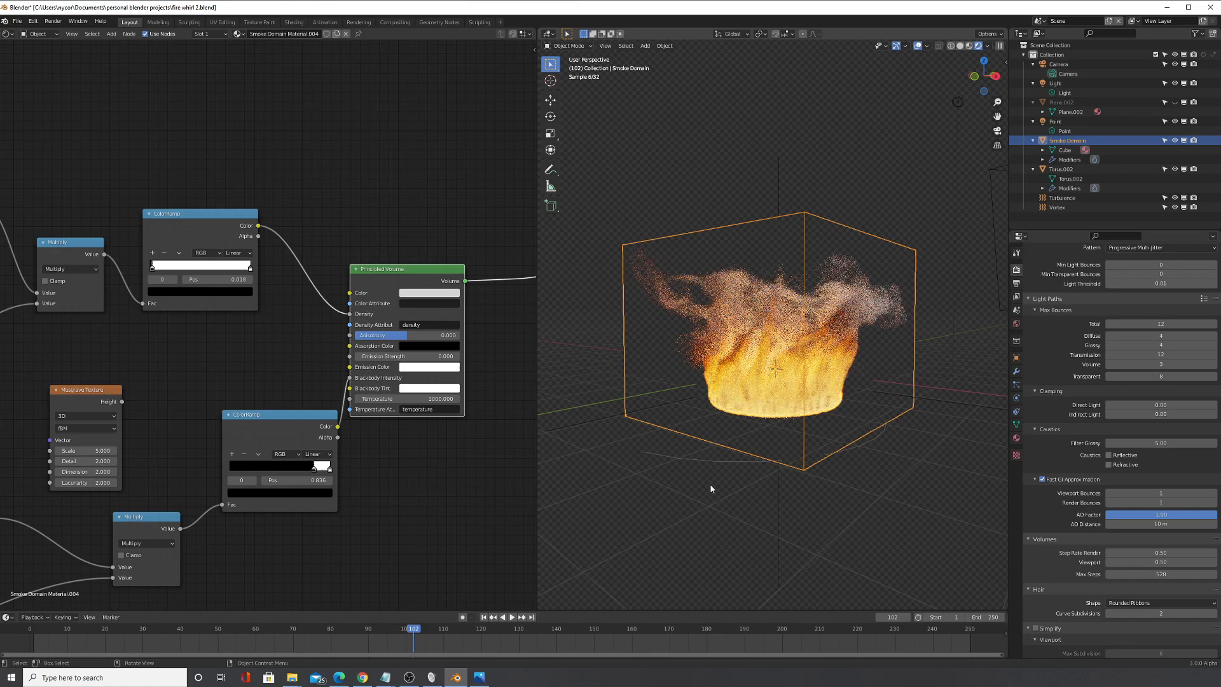
{"action": "mouse_move", "coordinate": [818, 362]}
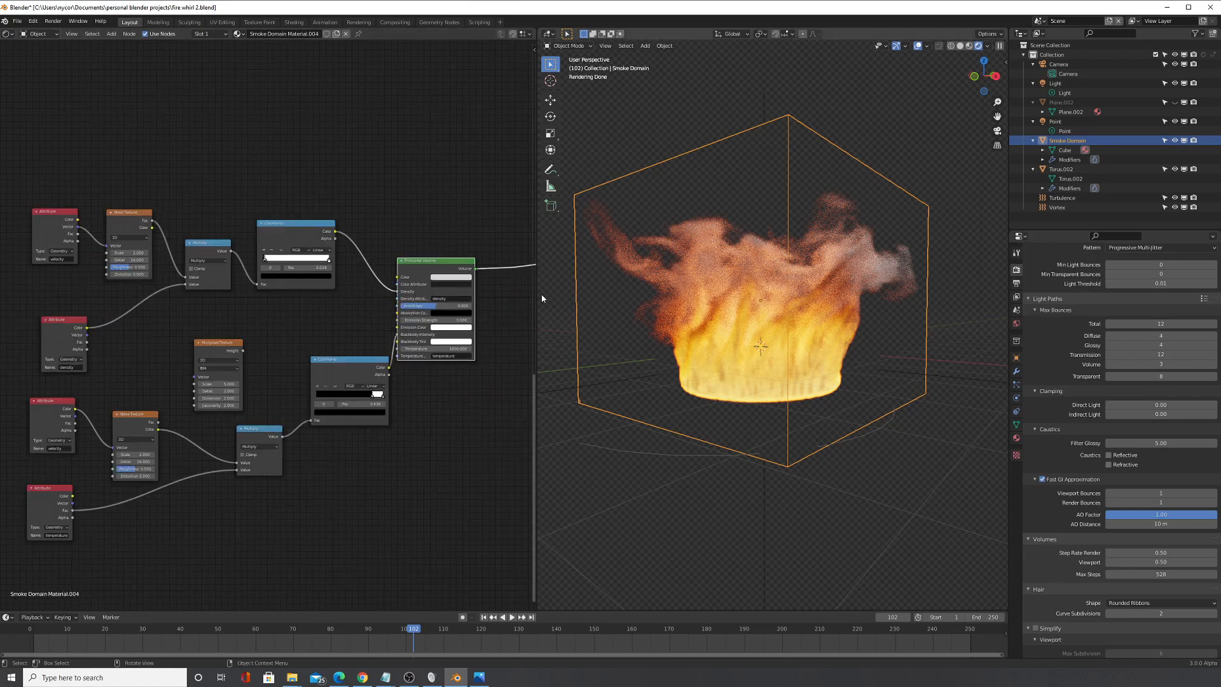
{"action": "mouse_move", "coordinate": [729, 306]}
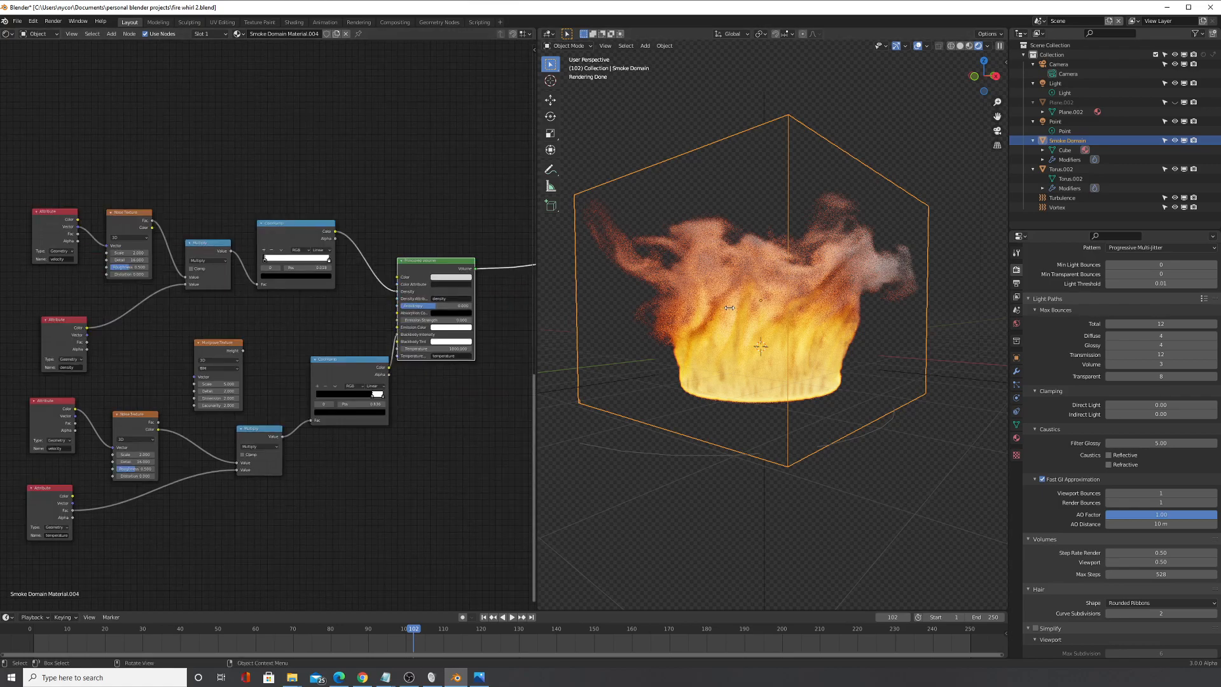
{"action": "mouse_move", "coordinate": [754, 311]}
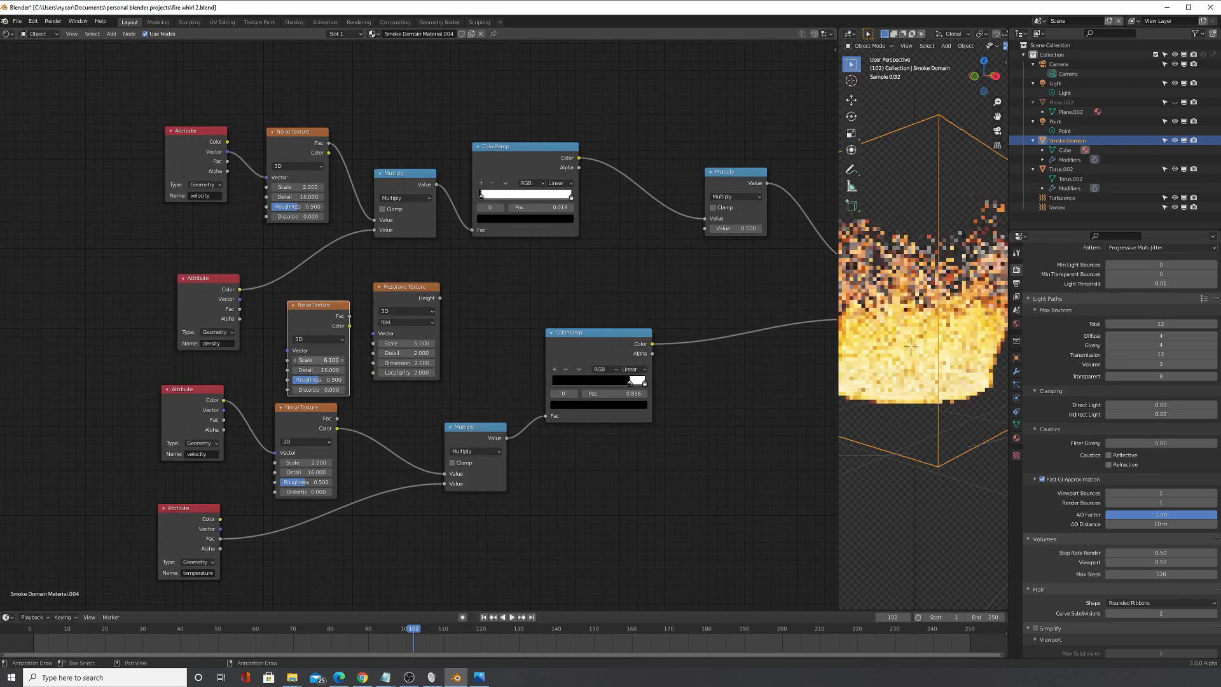
Step: Lower the new Noise Texture's scale and set a ColorRamp stop to black
{"action": "left_click_drag", "start_coordinate": [562, 333], "coordinate": [508, 279]}
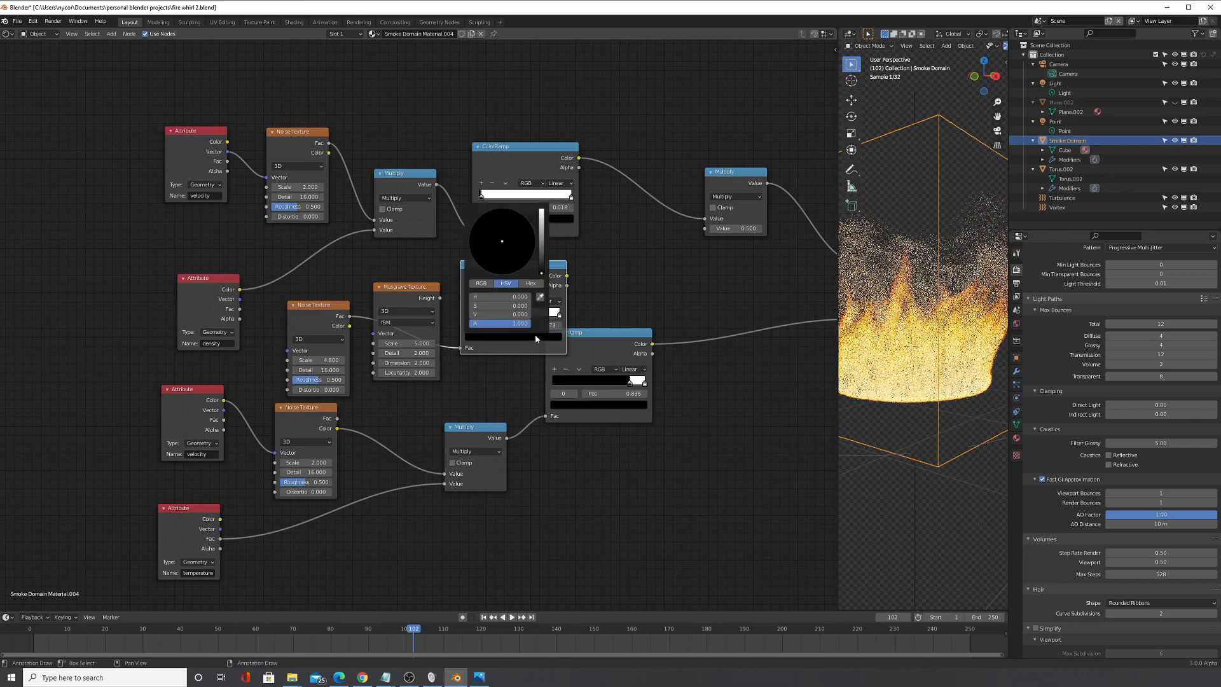
{"action": "left_click", "coordinate": [511, 325]}
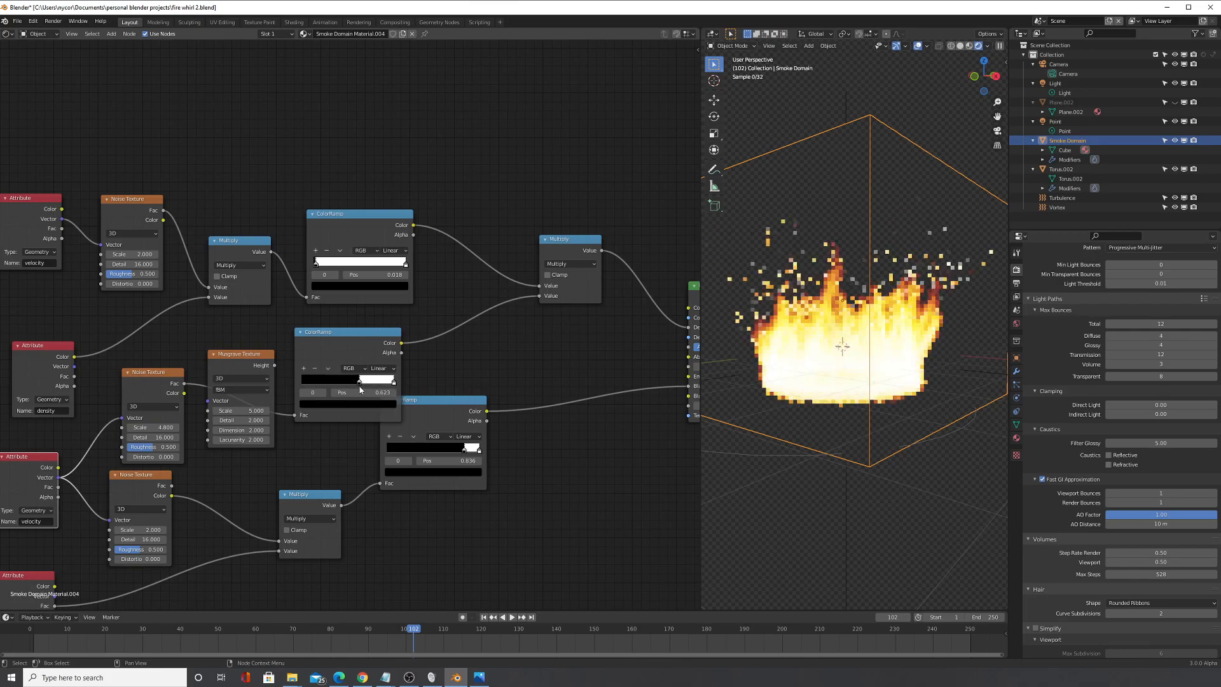
Step: Drag the new ColorRamp's transition lower for sharper black-white contrast
{"action": "left_click_drag", "start_coordinate": [361, 379], "coordinate": [351, 379]}
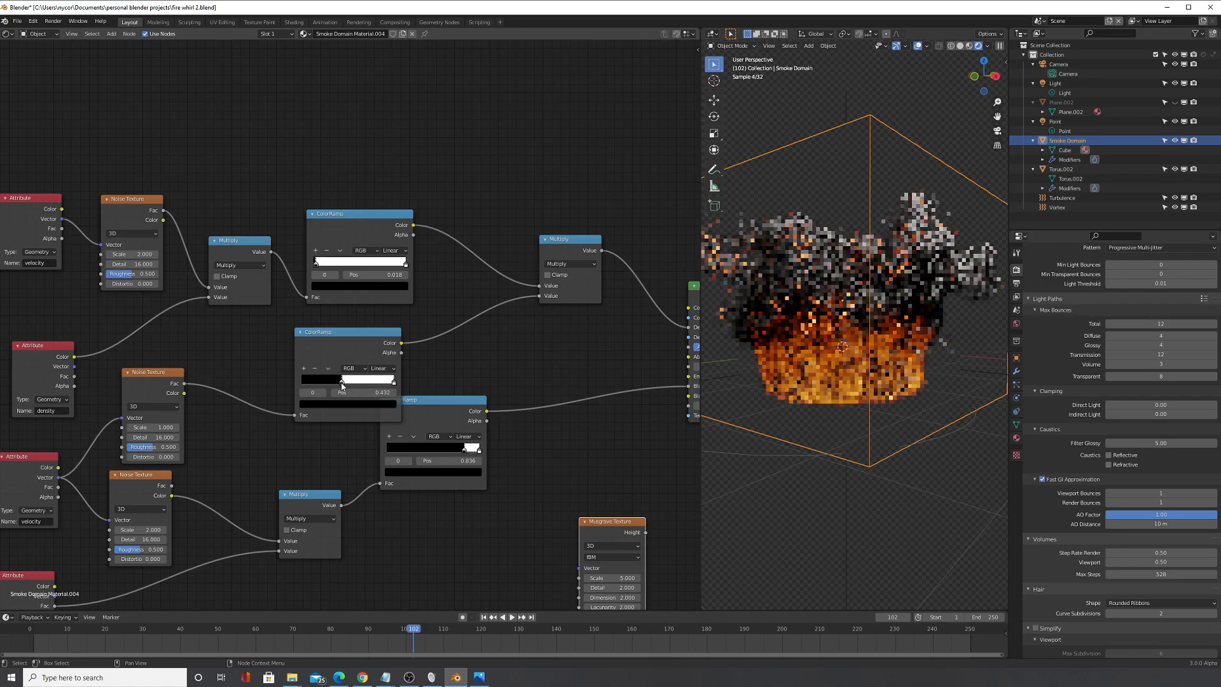
{"action": "left_click_drag", "start_coordinate": [343, 382], "coordinate": [349, 381]}
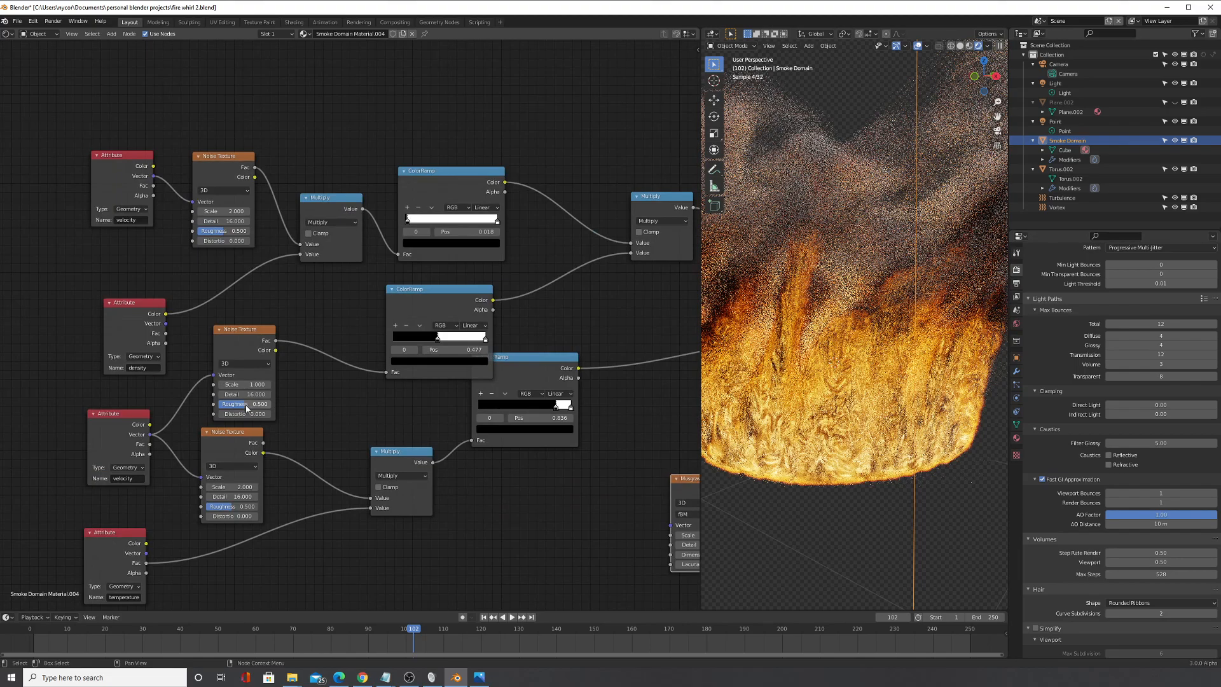
Step: Set the Noise Texture's Roughness to 0.6
{"action": "double_click", "coordinate": [242, 403]}
{"action": "type", "text": "6"}
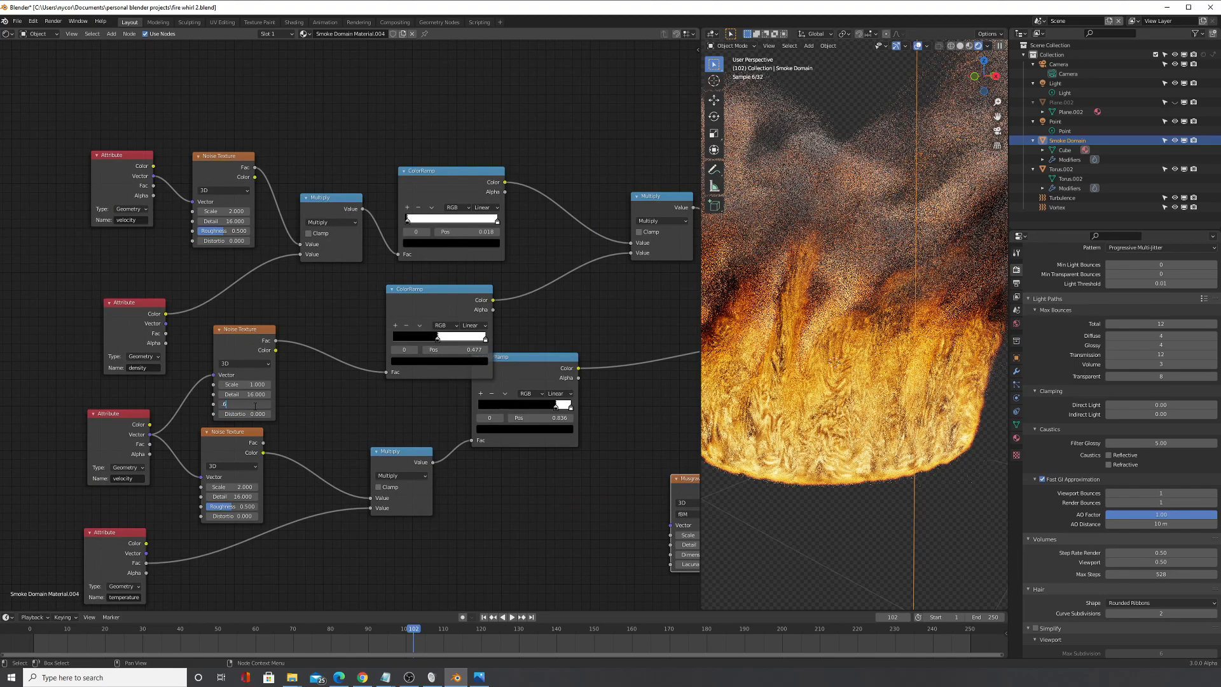
{"action": "left_click", "coordinate": [235, 404]}
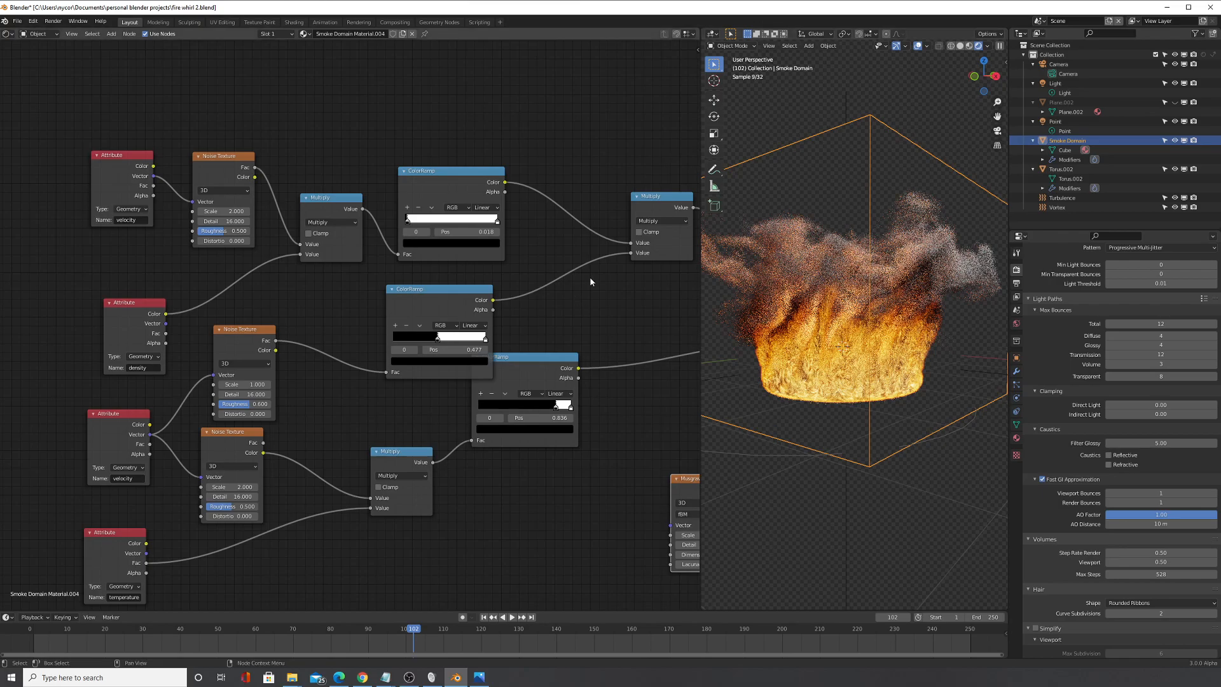
Step: Zoom out in the node editor to view the whole shader tree
{"action": "scroll", "scroll_direction": "down", "scroll_amount": 3}
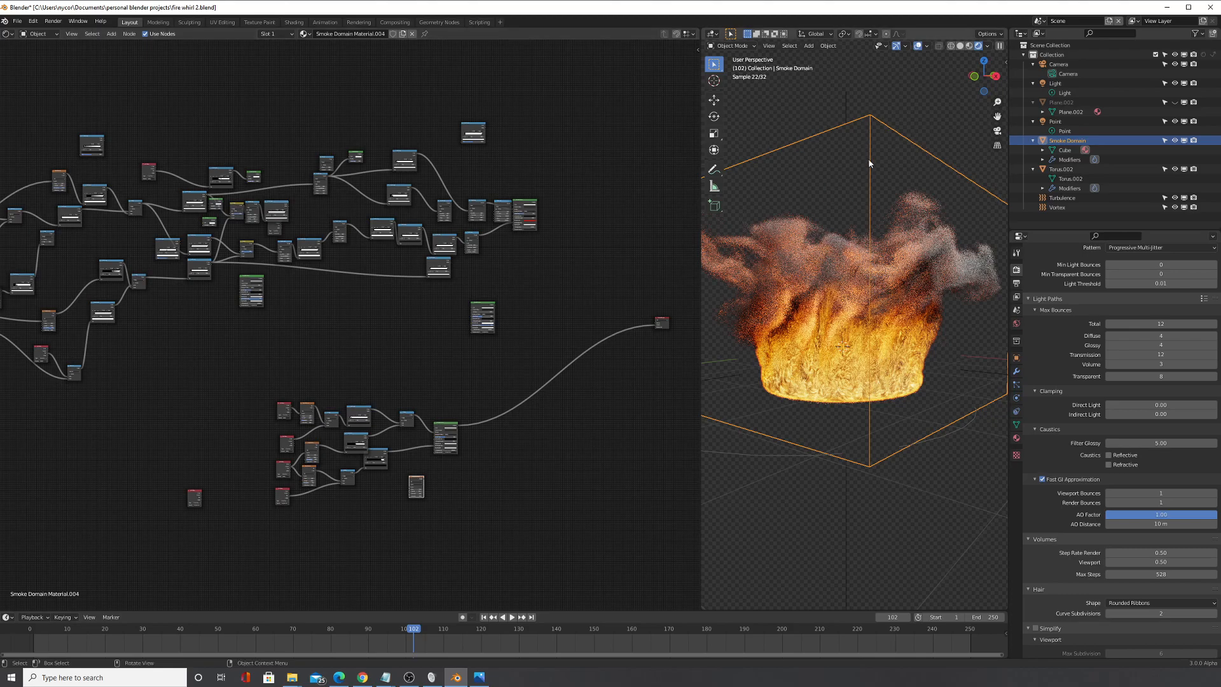
{"action": "mouse_move", "coordinate": [863, 170]}
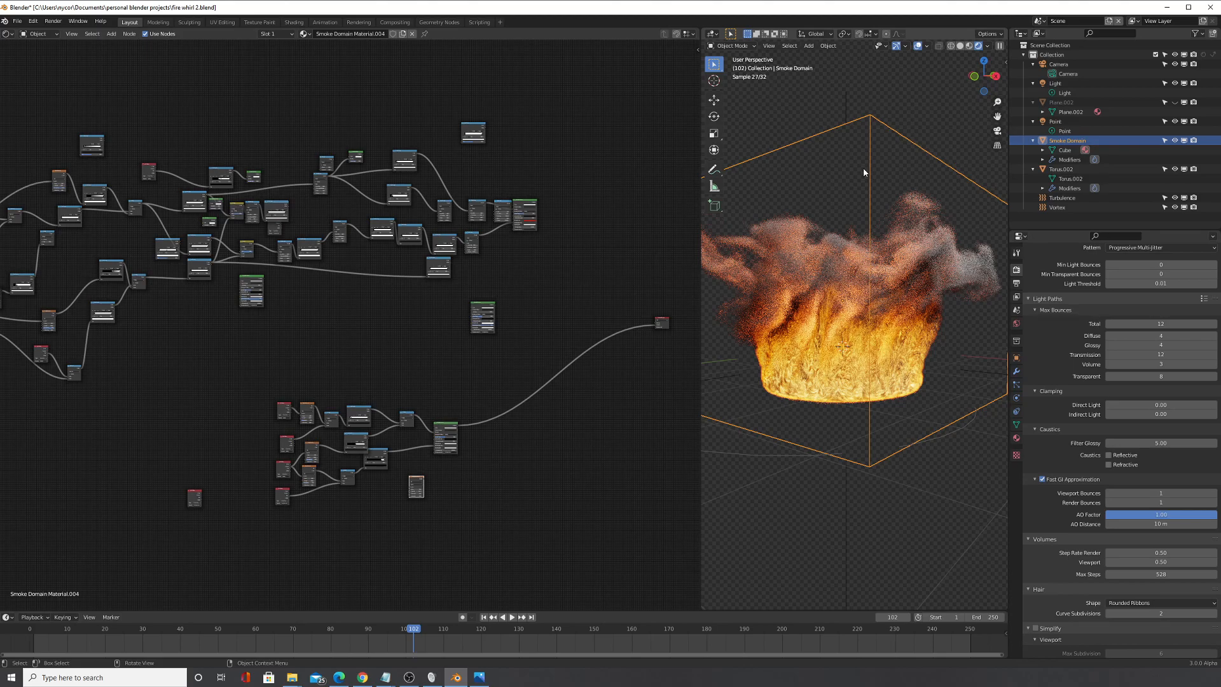
{"action": "mouse_move", "coordinate": [858, 240]}
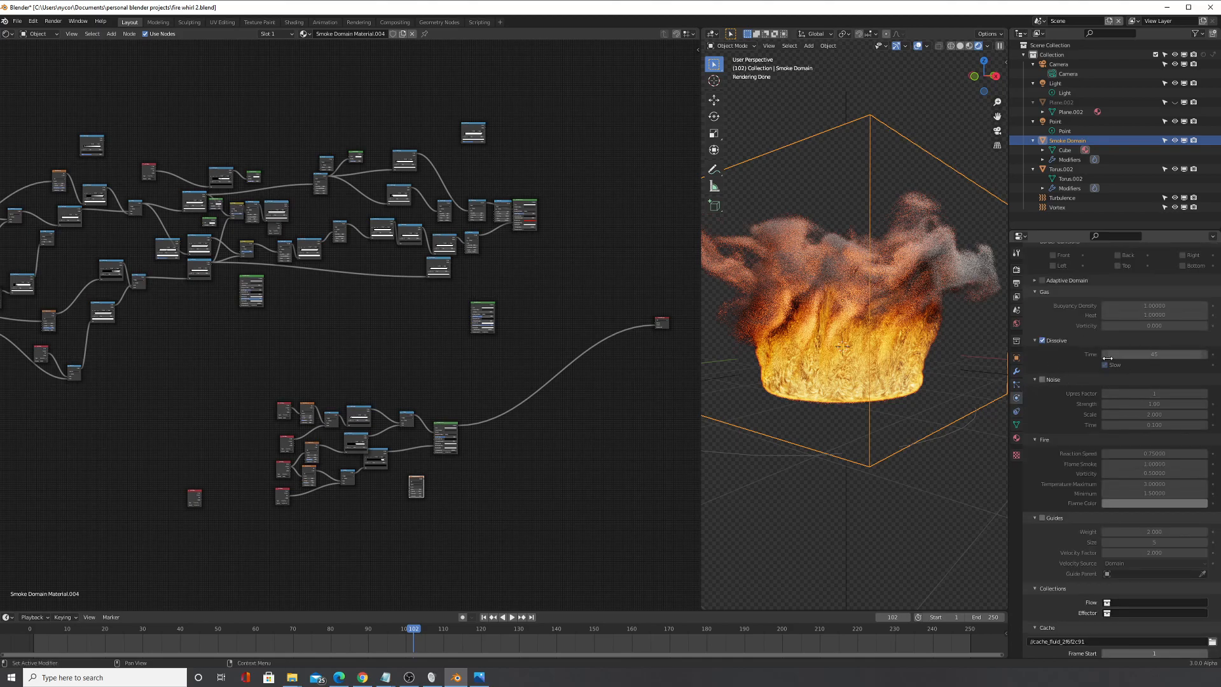
{"action": "scroll", "scroll_direction": "up", "scroll_amount": 3}
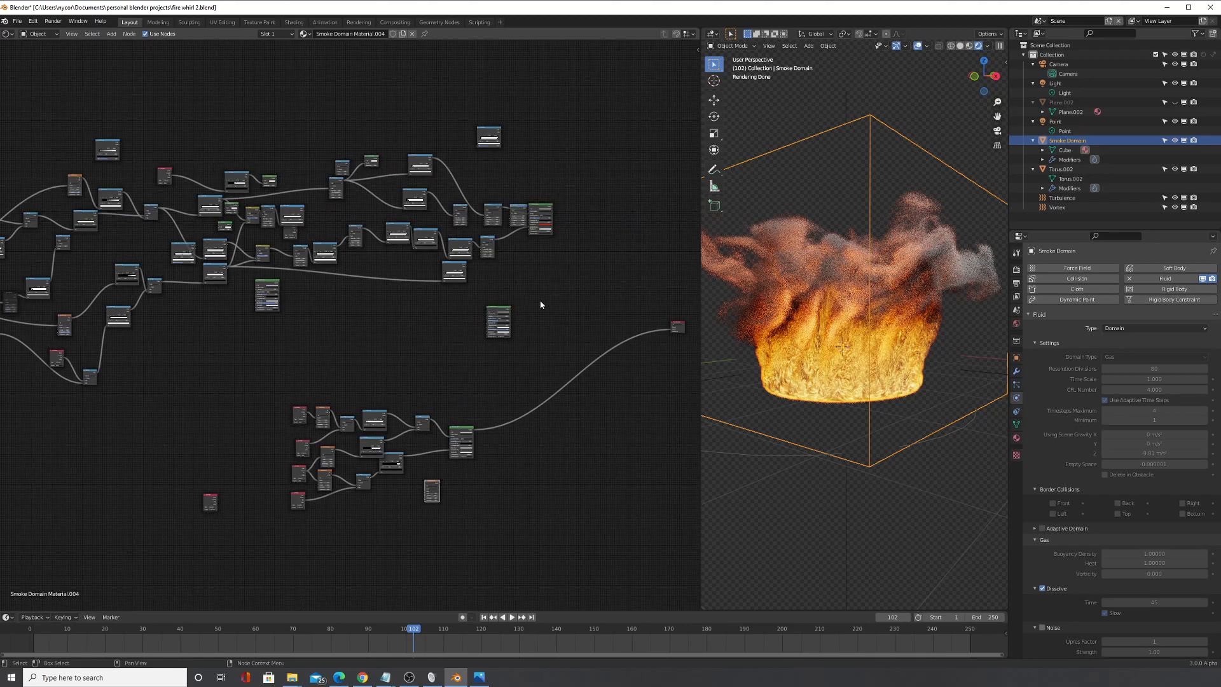
{"action": "mouse_move", "coordinate": [460, 294]}
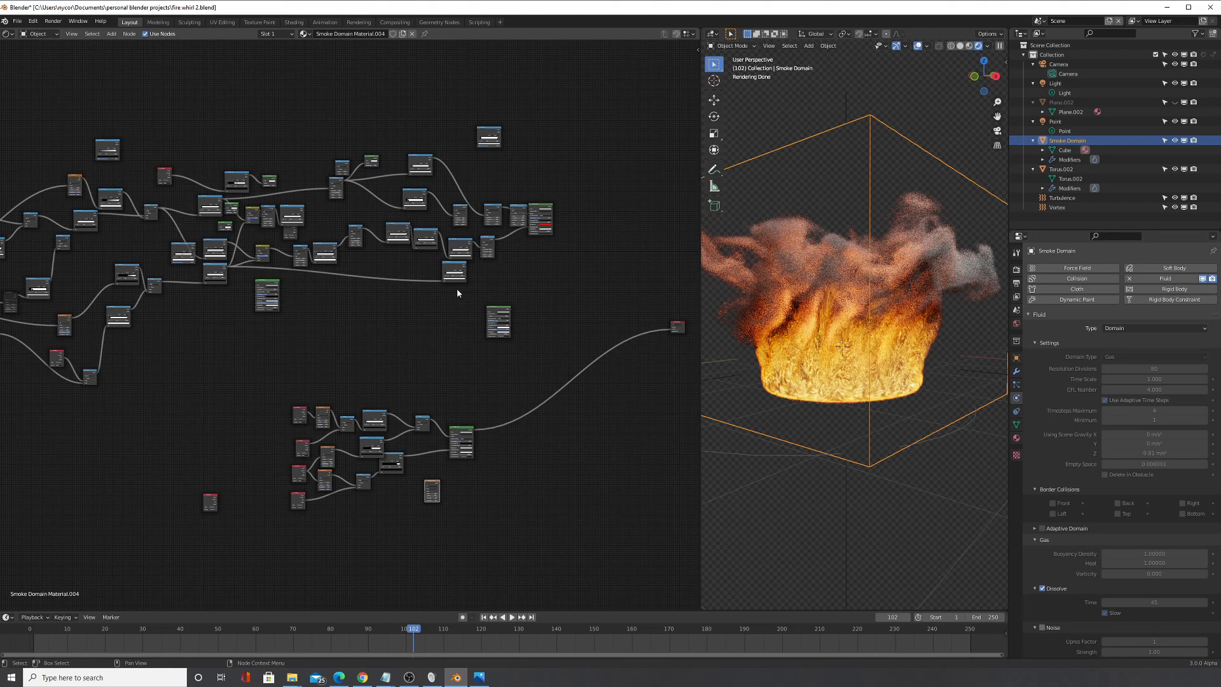
{"action": "scroll", "scroll_direction": "down", "scroll_amount": 3}
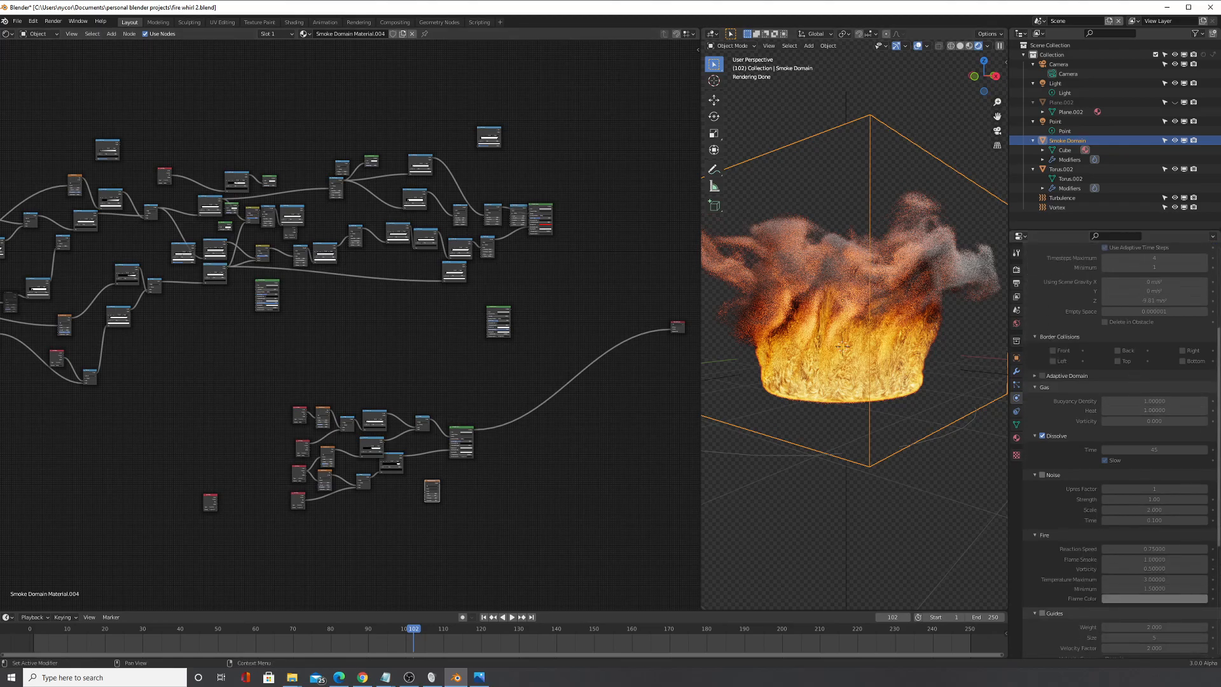